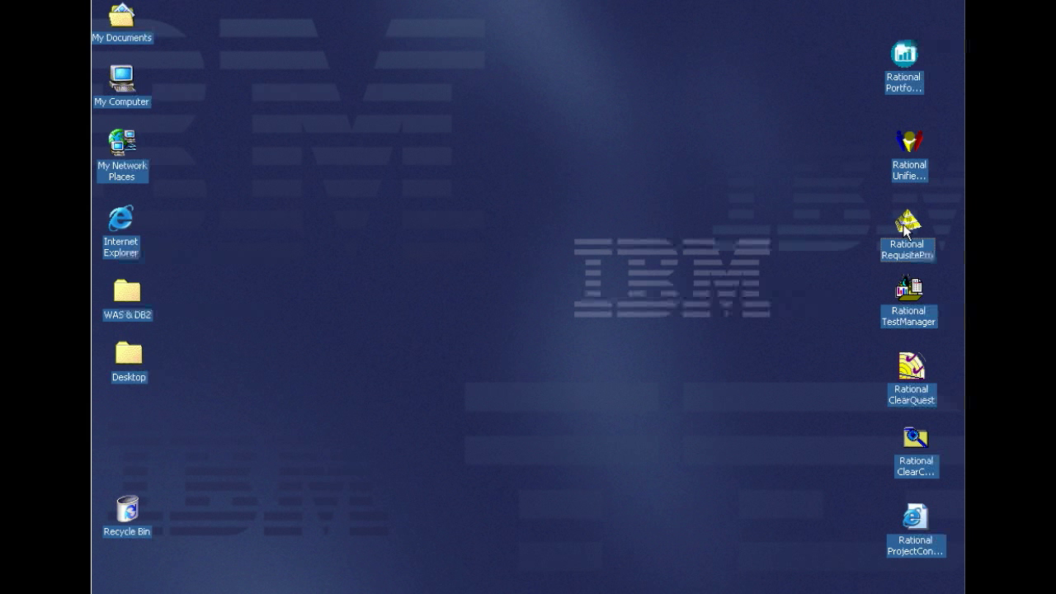
# - Launch Rational RequisitePro from its desktop shortcut
pyautogui.doubleClick(907, 231)
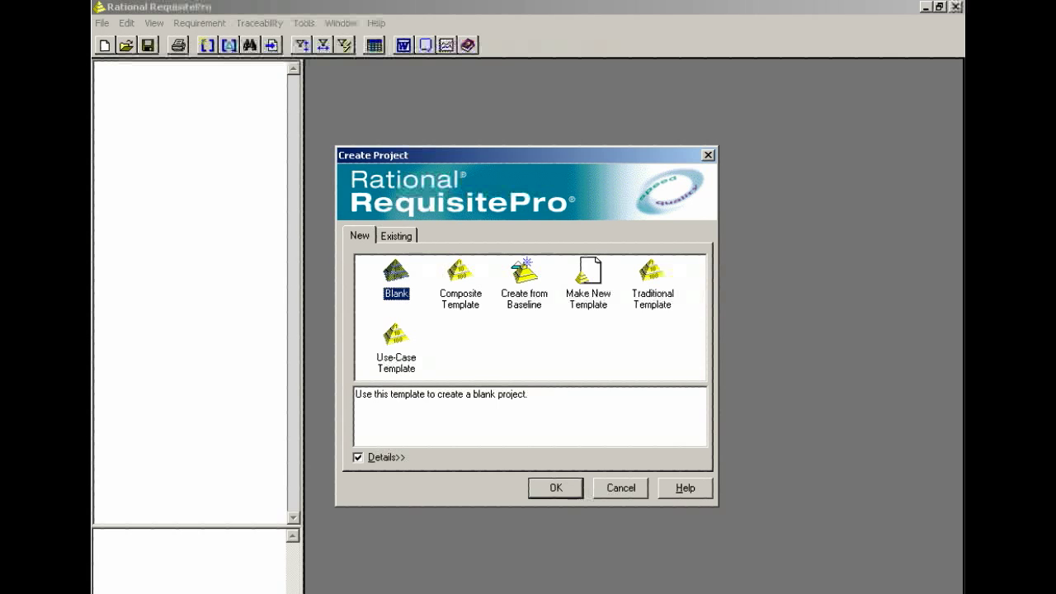
pyautogui.moveTo(652, 272)
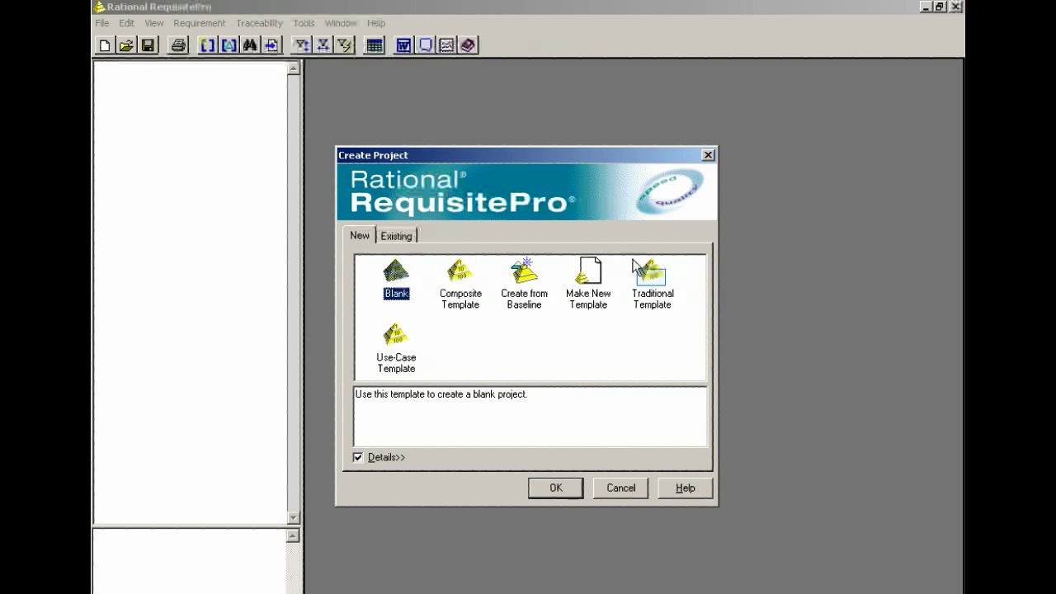
# - Select the Traditional Template in Create Project and accept it
pyautogui.click(652, 280)
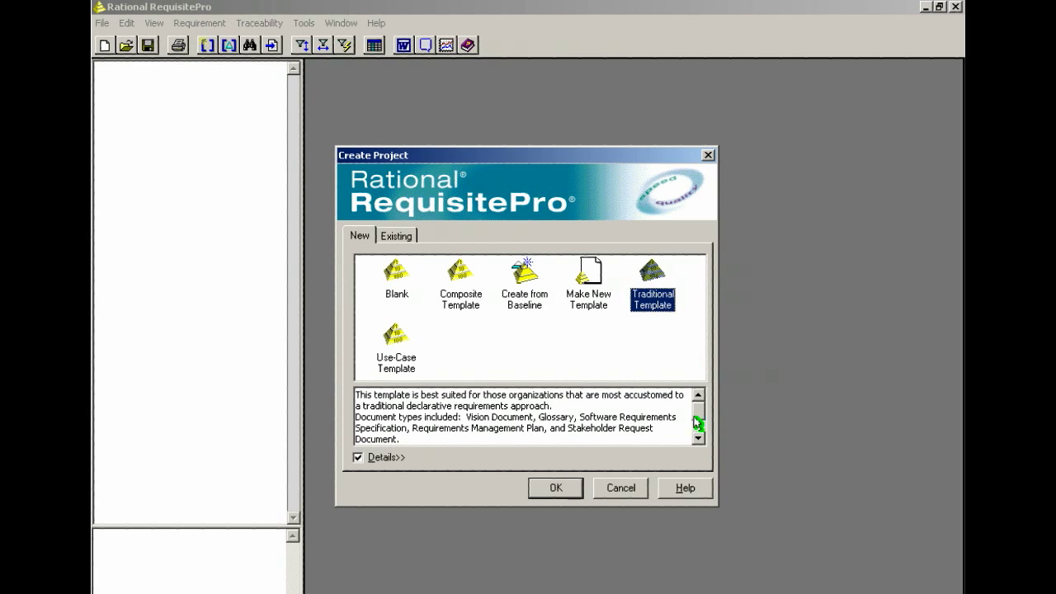
pyautogui.click(698, 439)
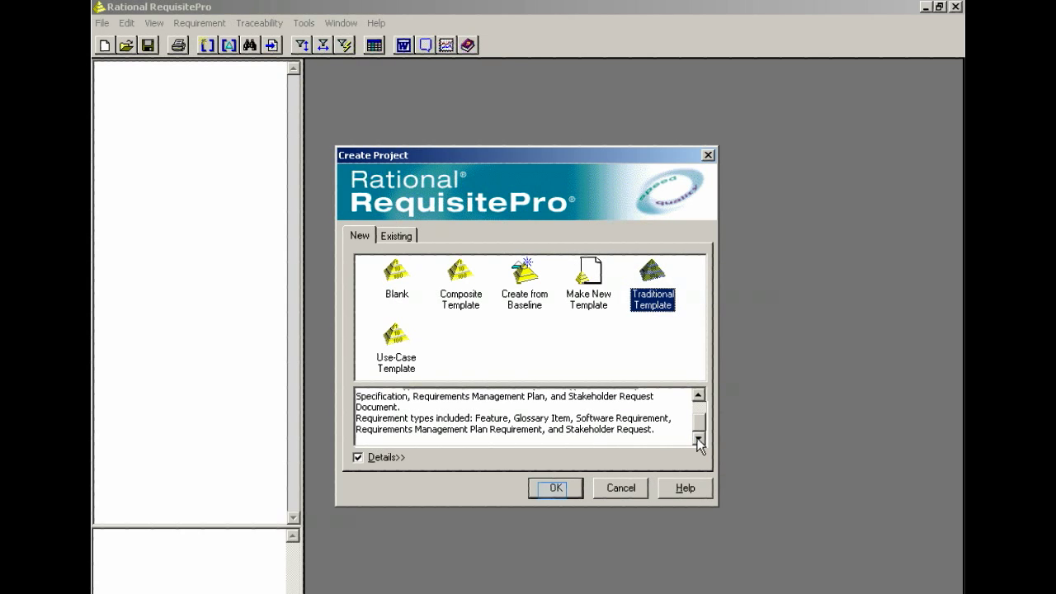
pyautogui.click(554, 489)
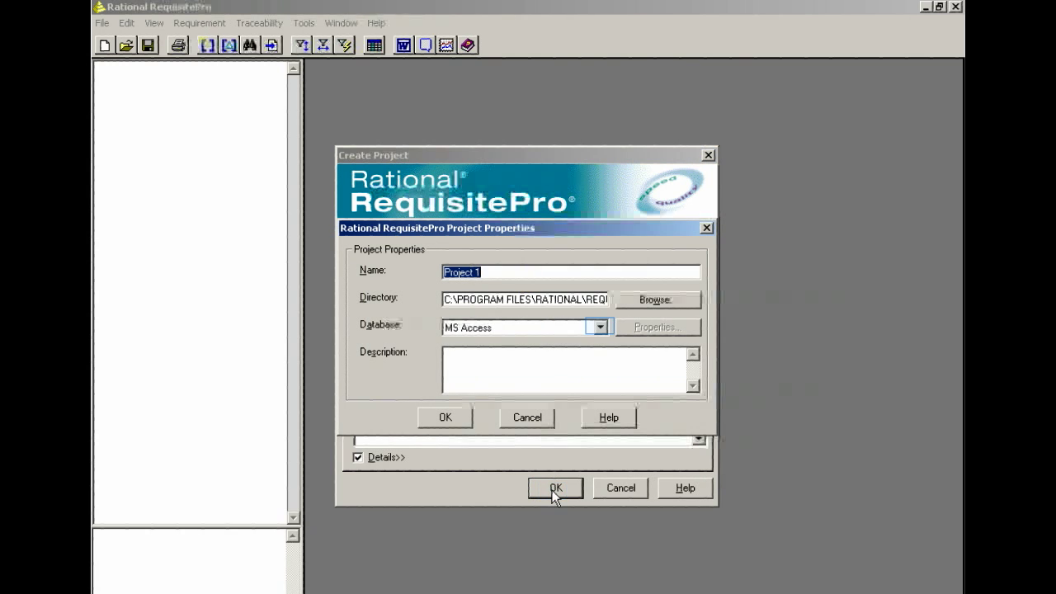
# - Name the project 'Creating Requirements', choose the DB2 database, and create its directory
pyautogui.click(599, 326)
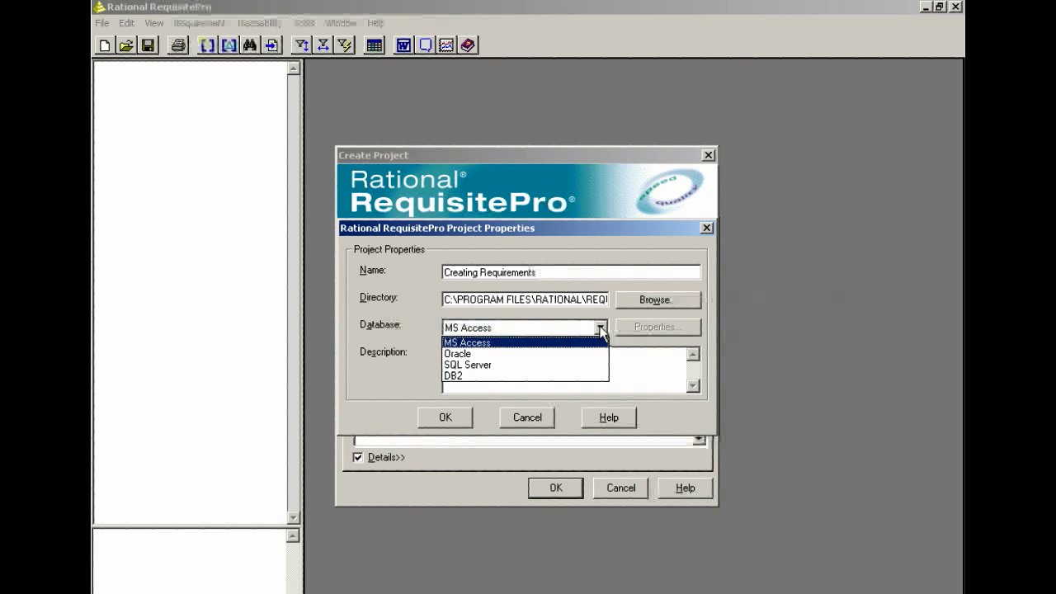
pyautogui.click(452, 377)
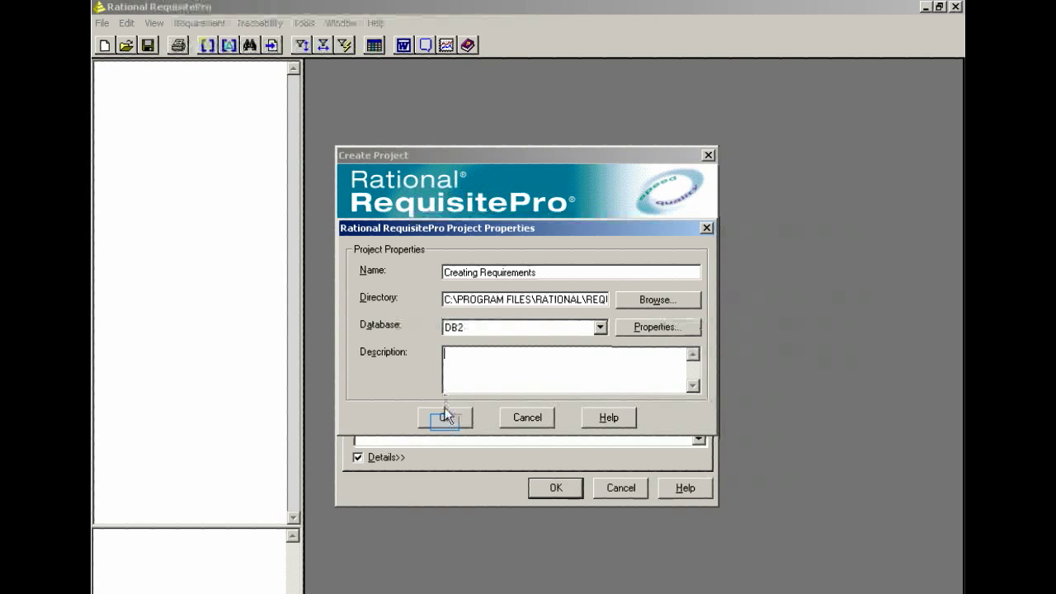
pyautogui.click(446, 417)
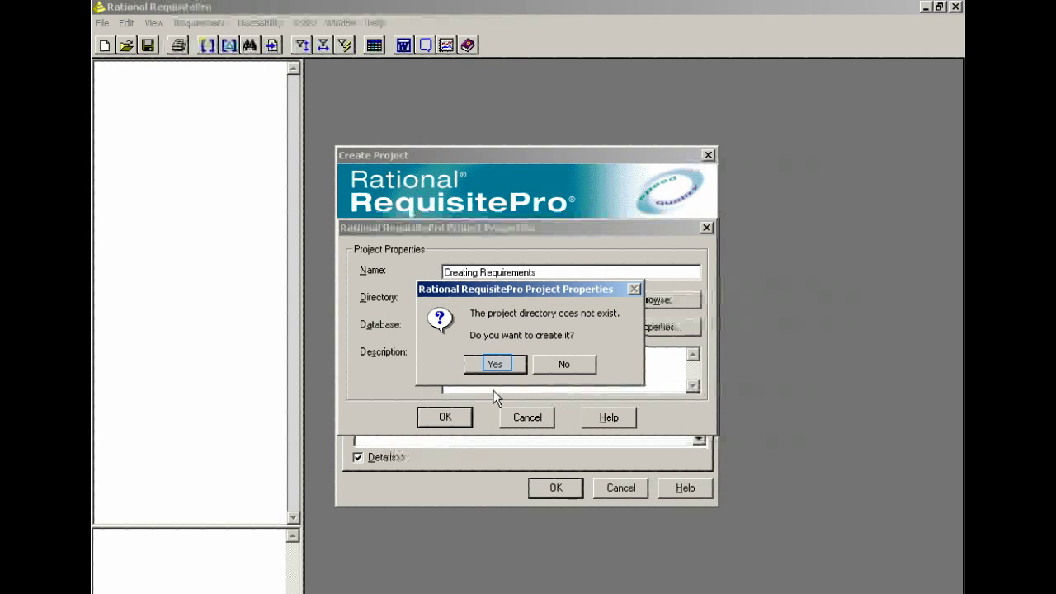
pyautogui.click(495, 364)
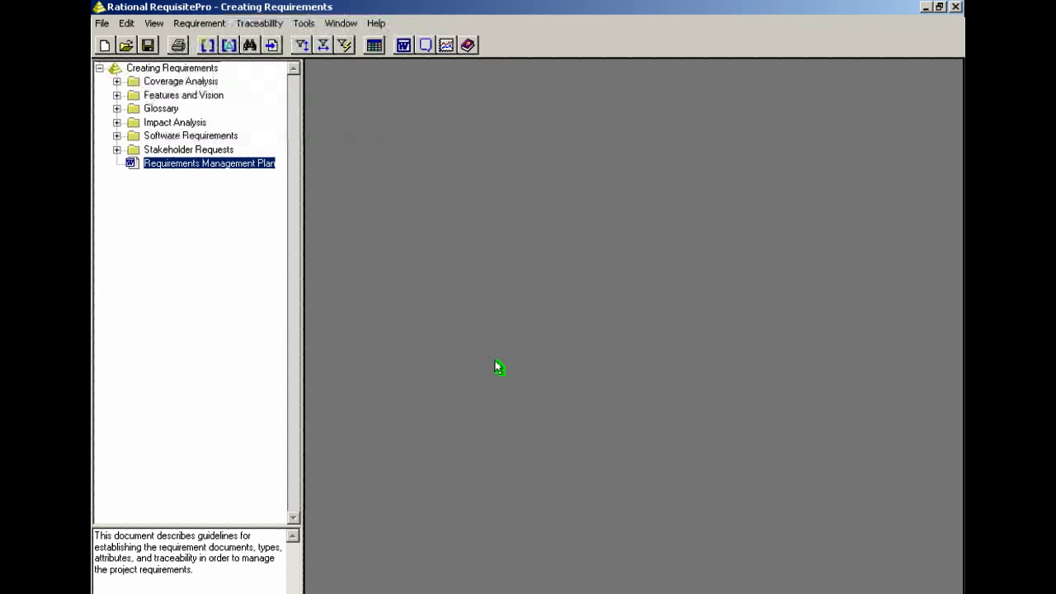
pyautogui.moveTo(180, 109)
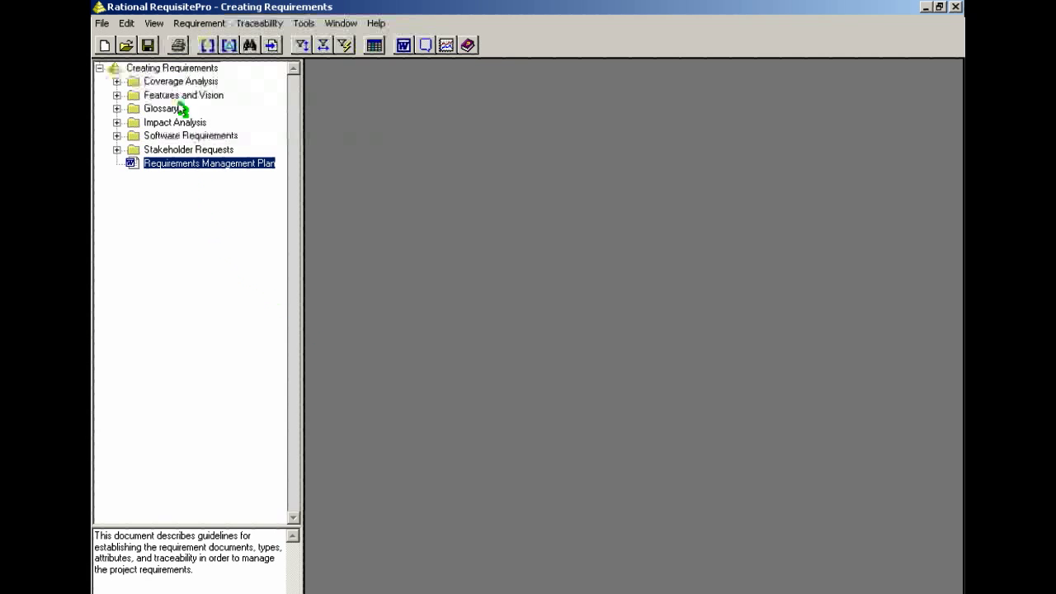
# - Start a new requirement in the Creating Requirements root package
pyautogui.click(172, 67)
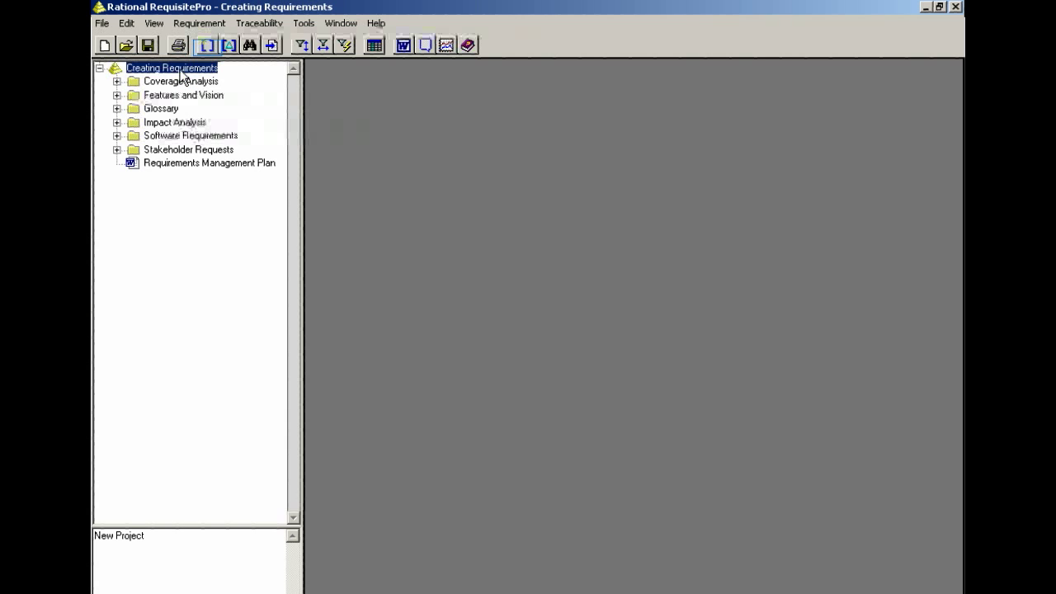
pyautogui.click(205, 46)
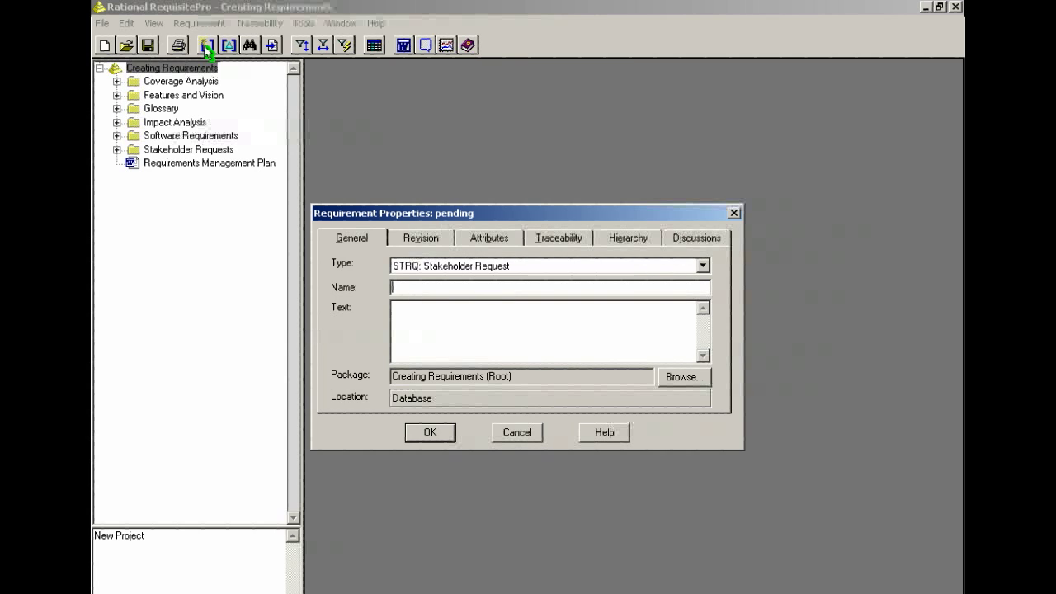
# - Browse the requirement's type, Attributes, Traceability, Hierarchy and Discussions, then cancel it
pyautogui.click(703, 266)
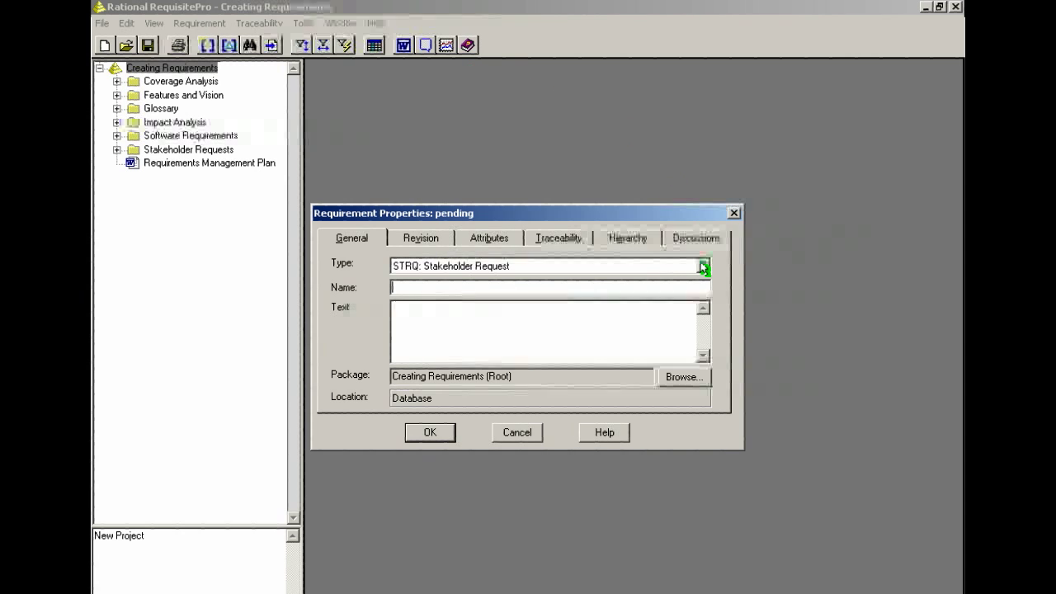
pyautogui.click(703, 265)
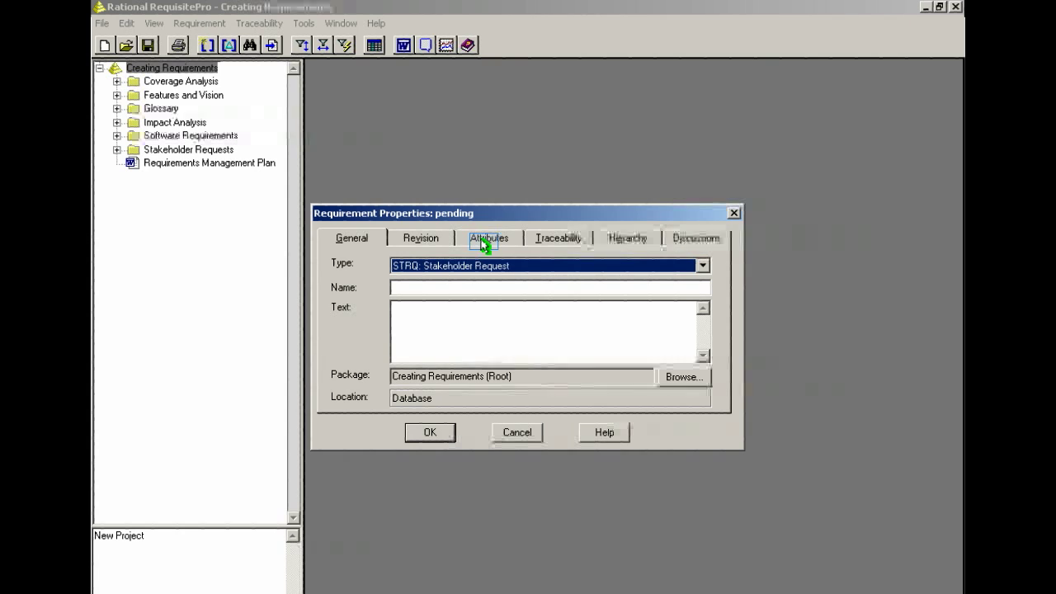
pyautogui.click(489, 238)
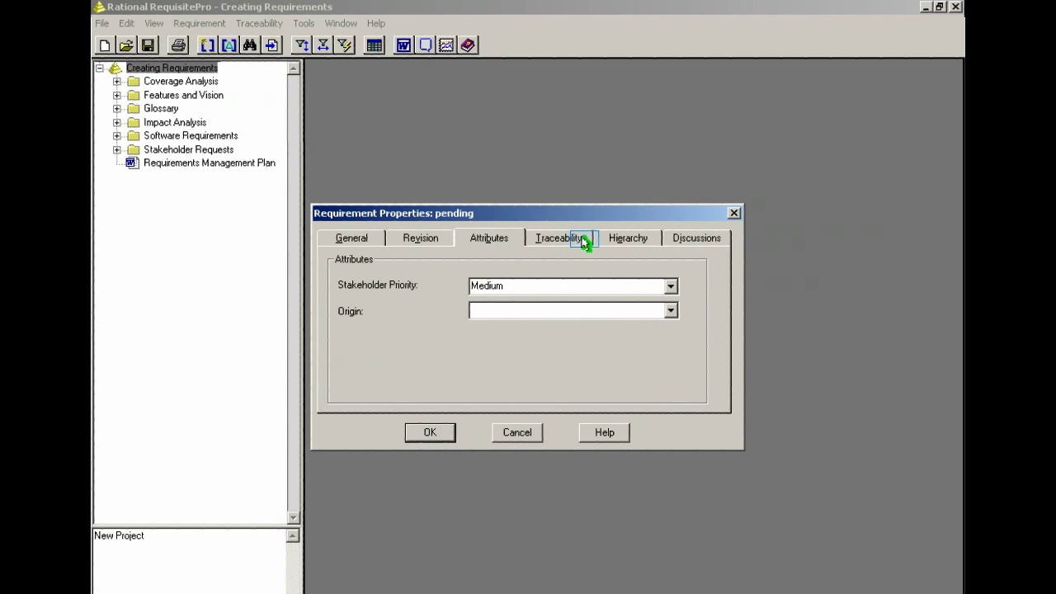
pyautogui.click(628, 238)
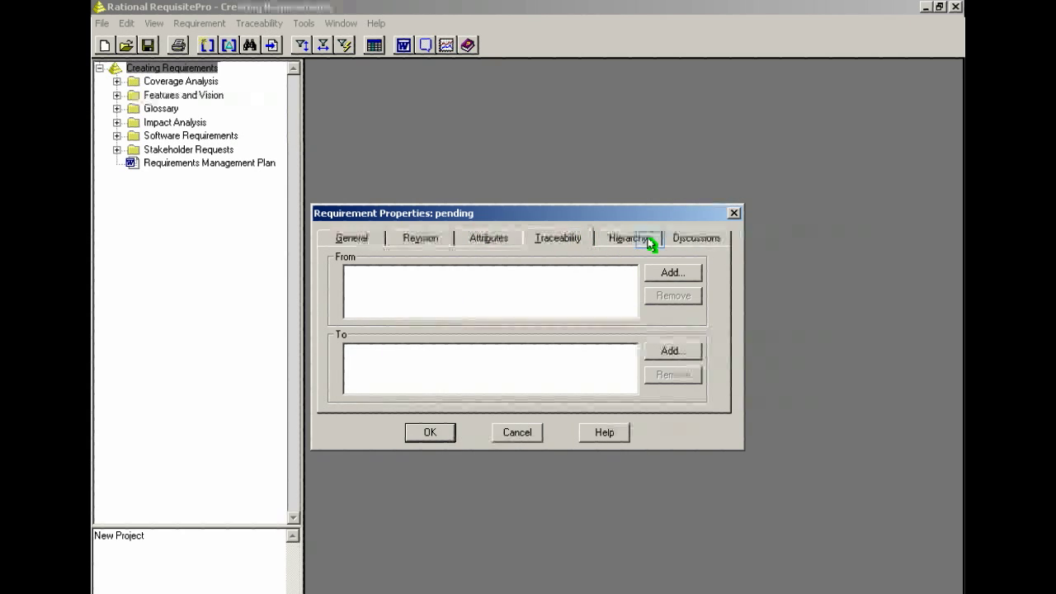
pyautogui.click(627, 237)
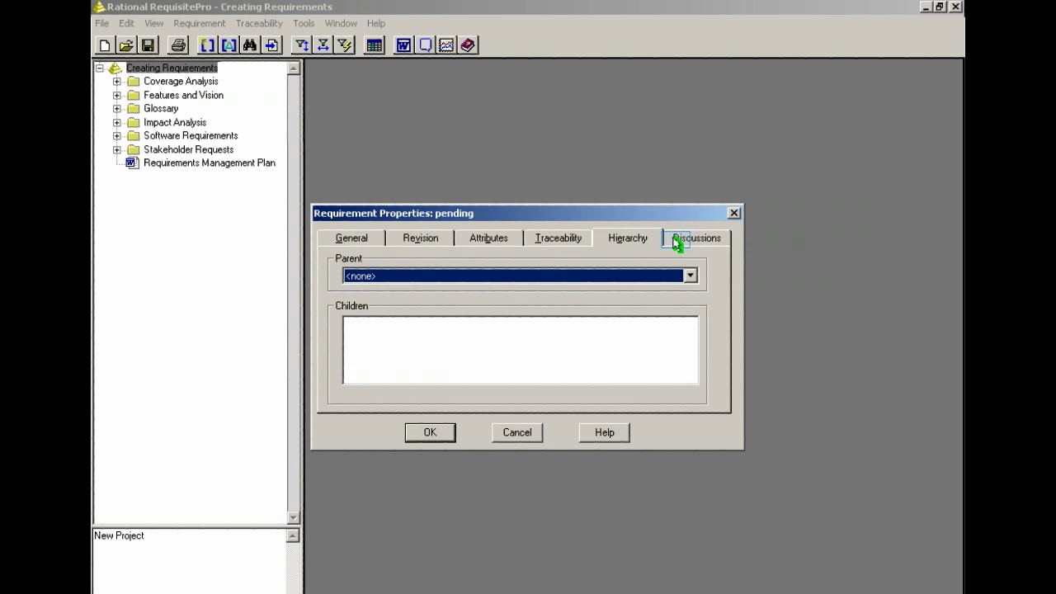
pyautogui.click(697, 238)
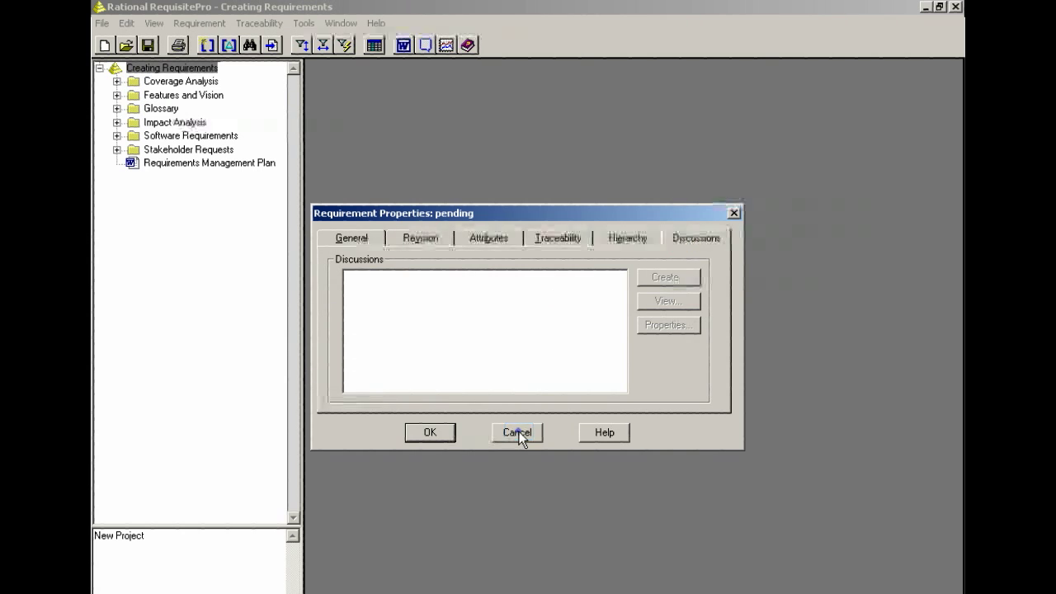
pyautogui.click(515, 432)
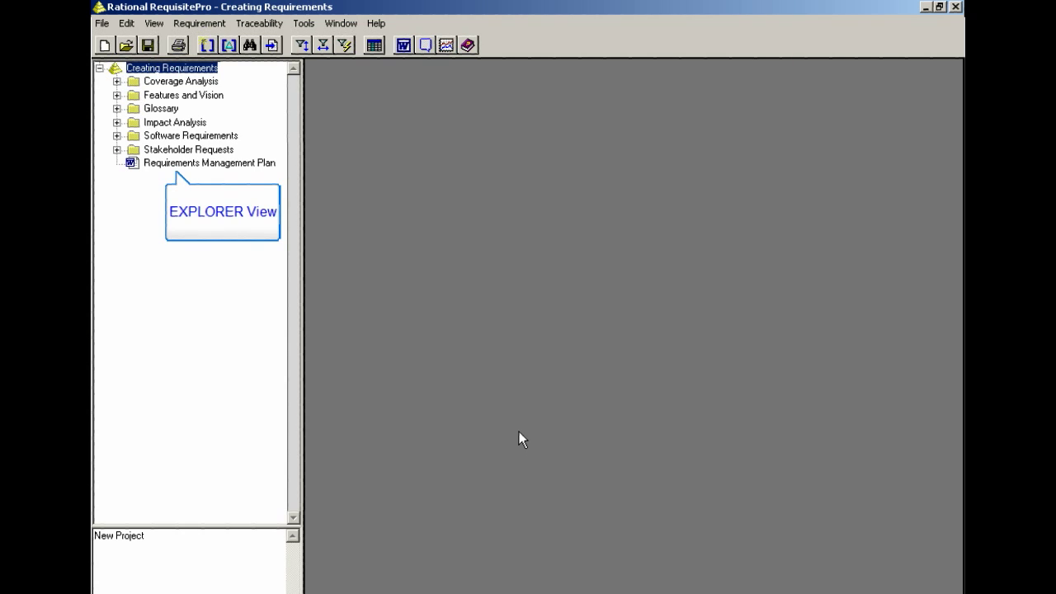
pyautogui.moveTo(229, 317)
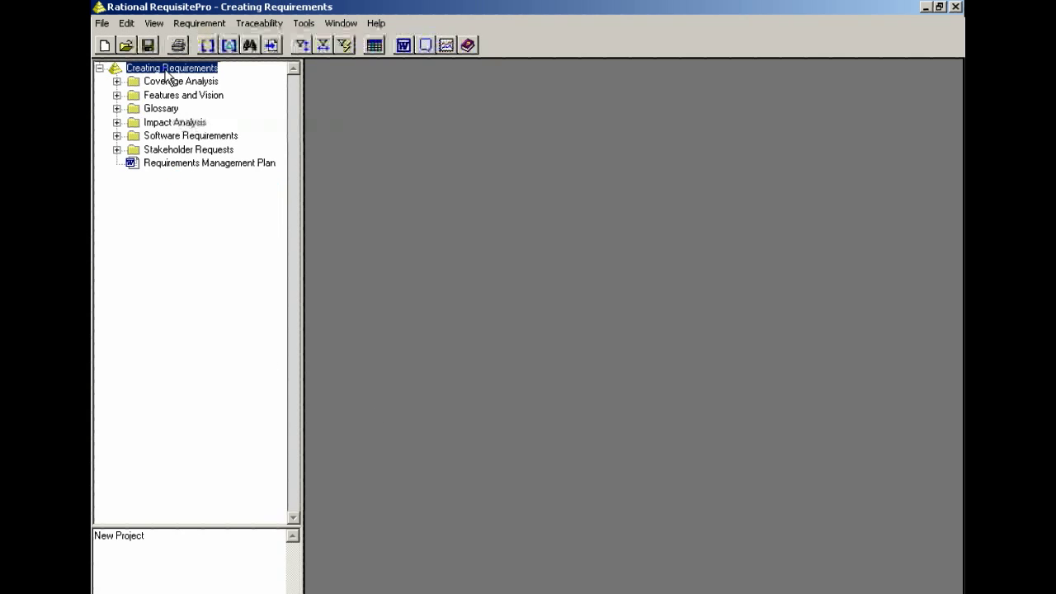
pyautogui.rightClick(171, 68)
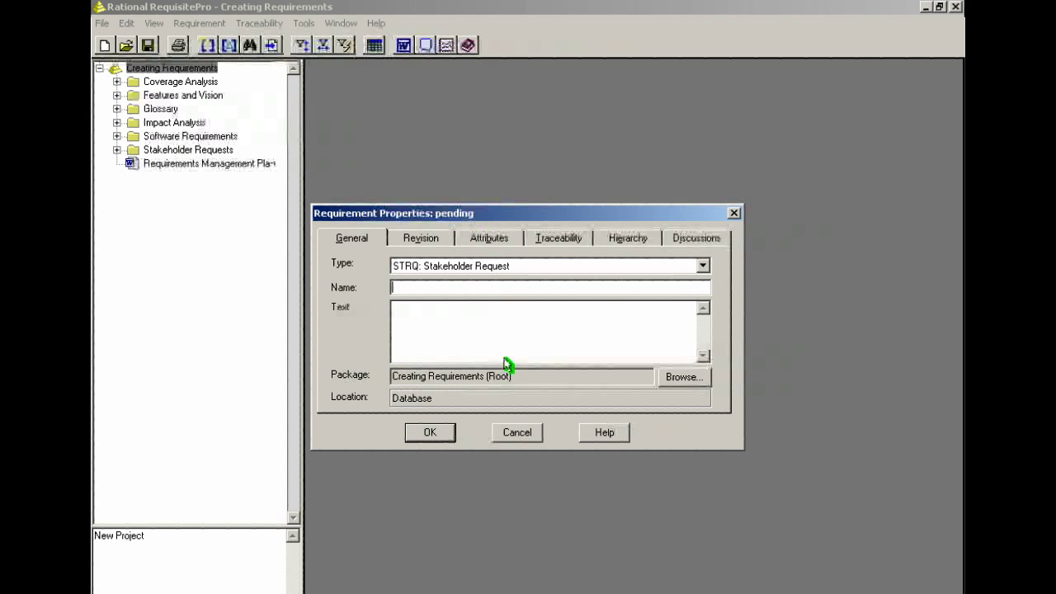
pyautogui.click(516, 432)
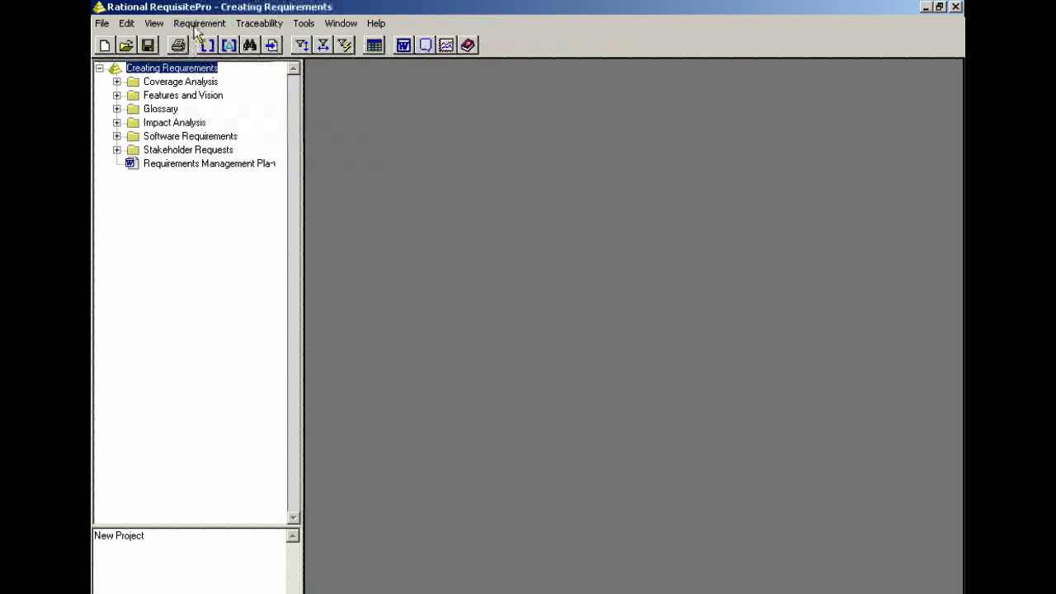
pyautogui.click(199, 23)
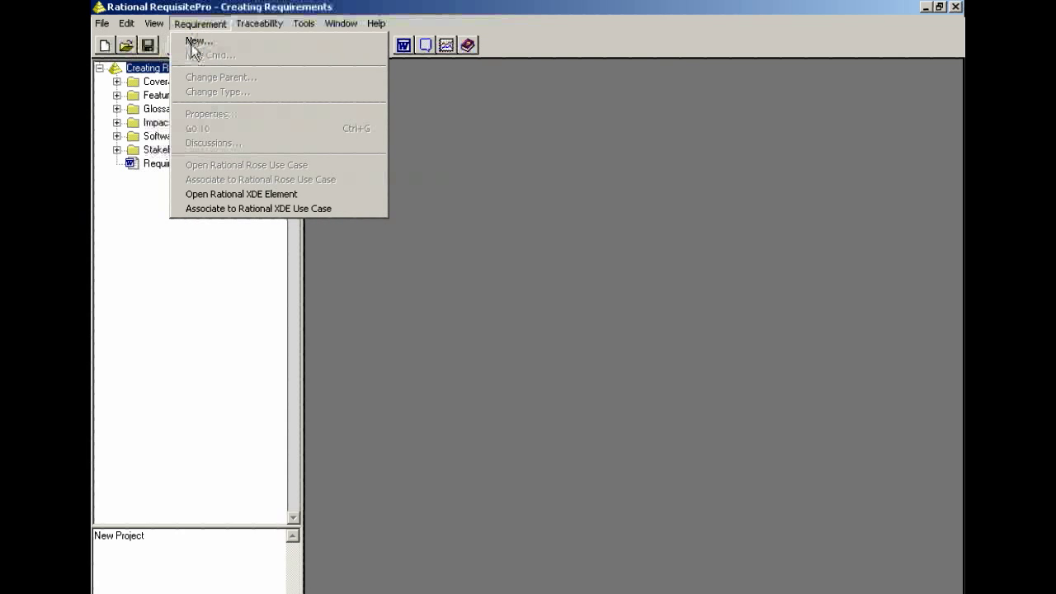
pyautogui.click(198, 42)
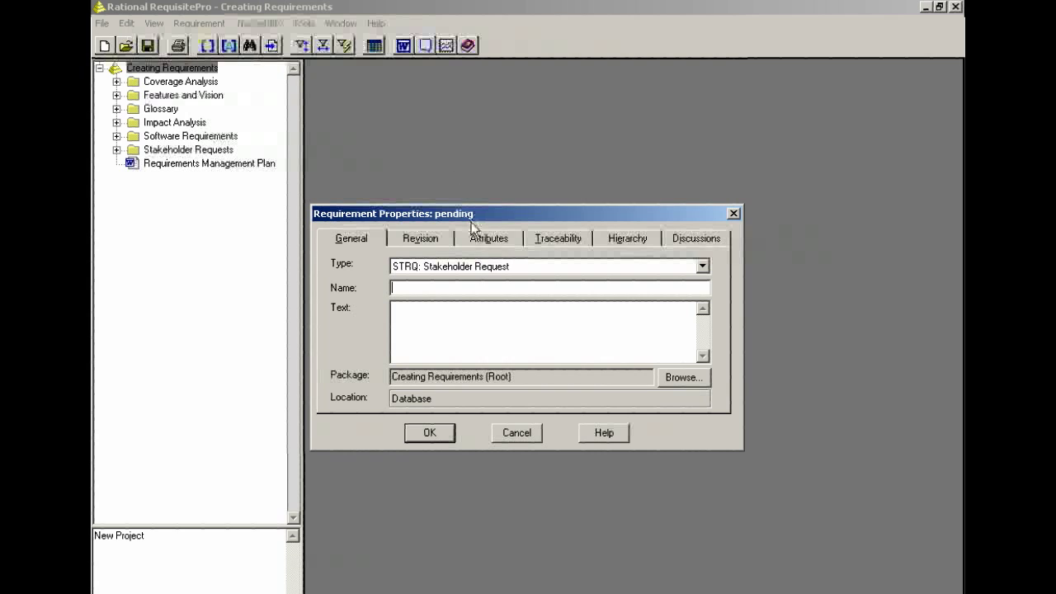
pyautogui.click(517, 432)
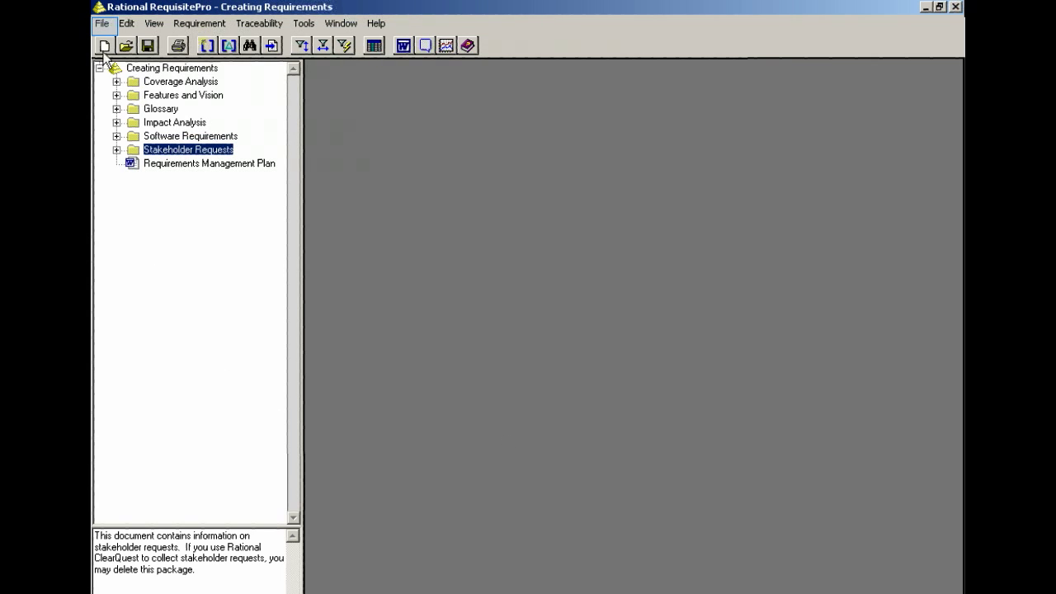
# - Start File > Import and select Supplementary Requirements.CSV from Additional Files as the source
pyautogui.click(103, 23)
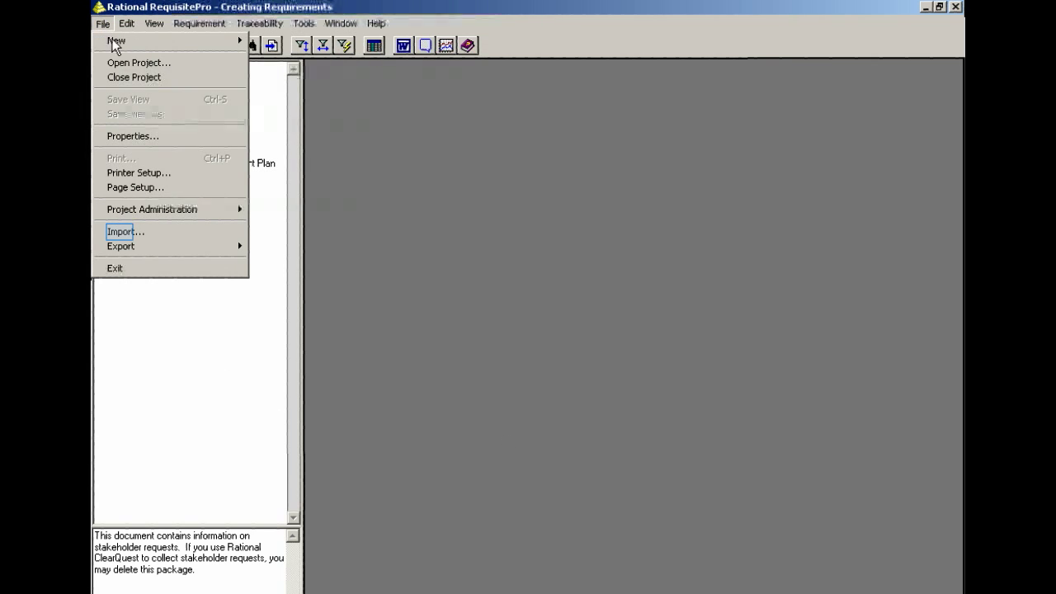
pyautogui.click(118, 232)
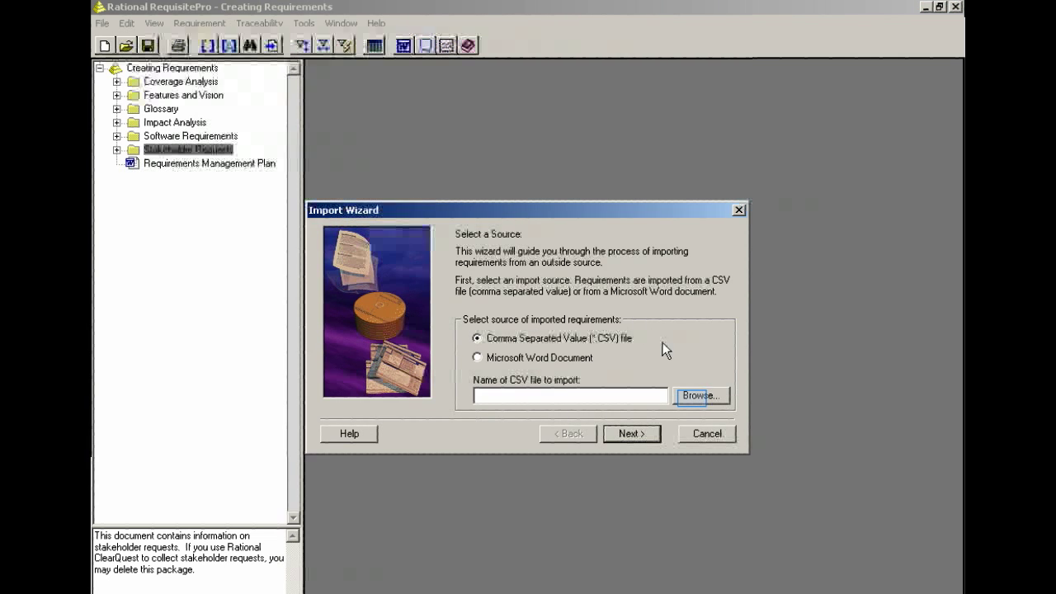
pyautogui.click(699, 396)
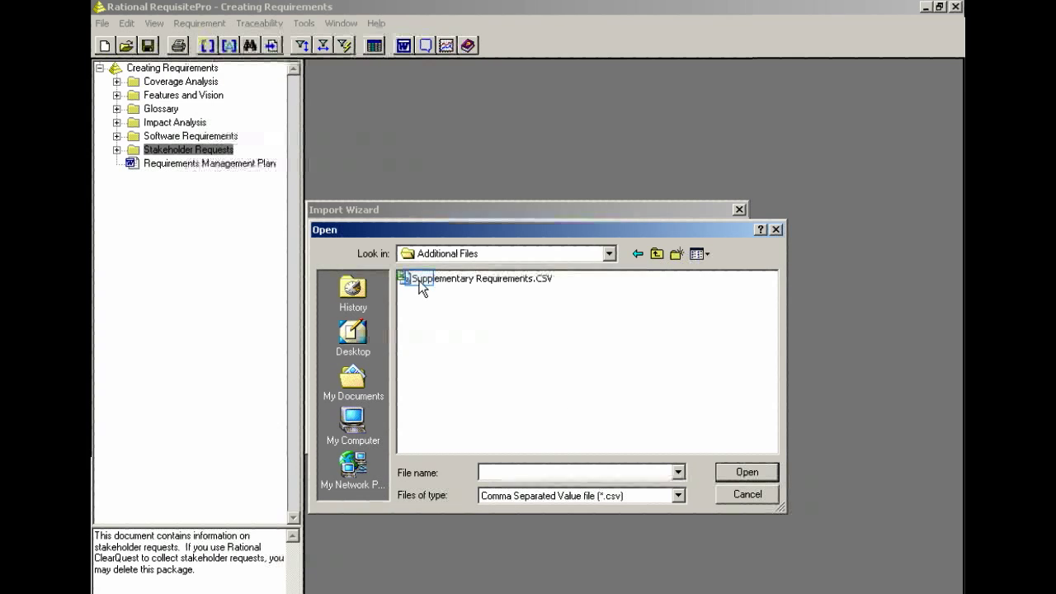
pyautogui.click(472, 277)
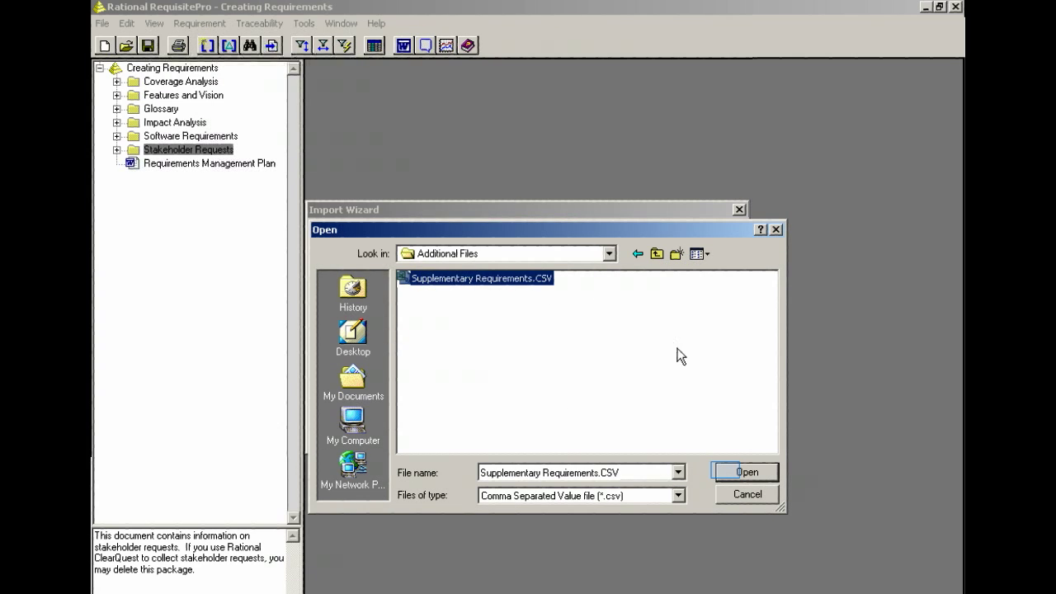
pyautogui.click(743, 472)
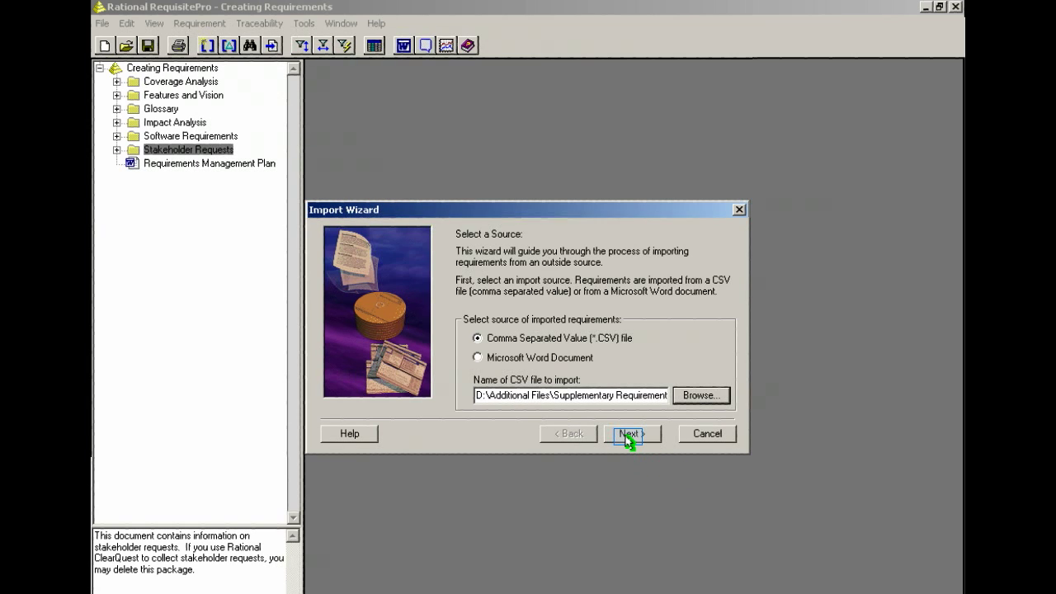
# - Map the CSV tag SUPL to SR: Software Requirement and accept the automatic attribute matches
pyautogui.click(630, 432)
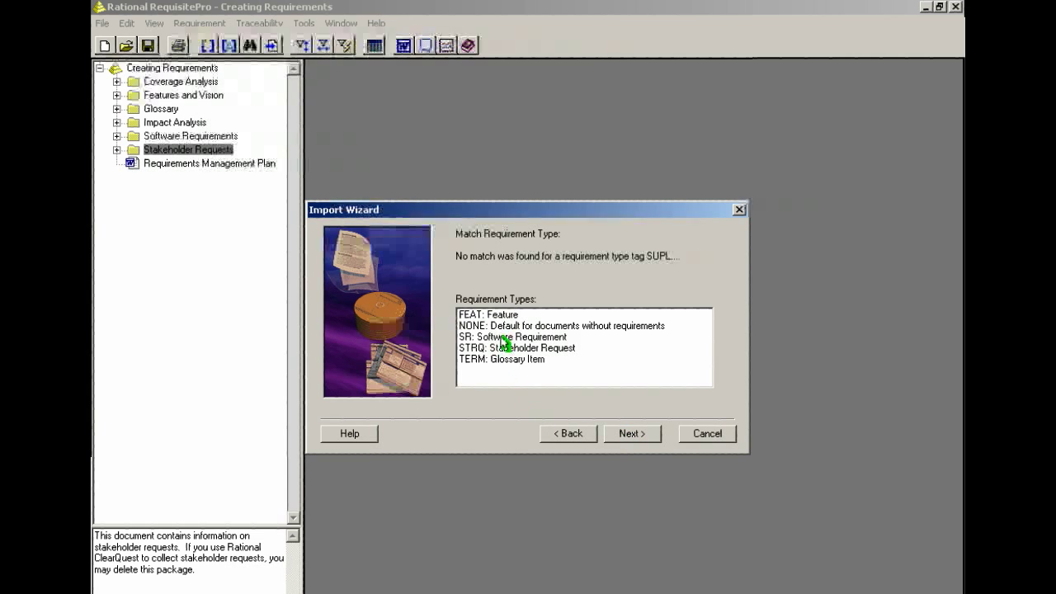
pyautogui.click(512, 337)
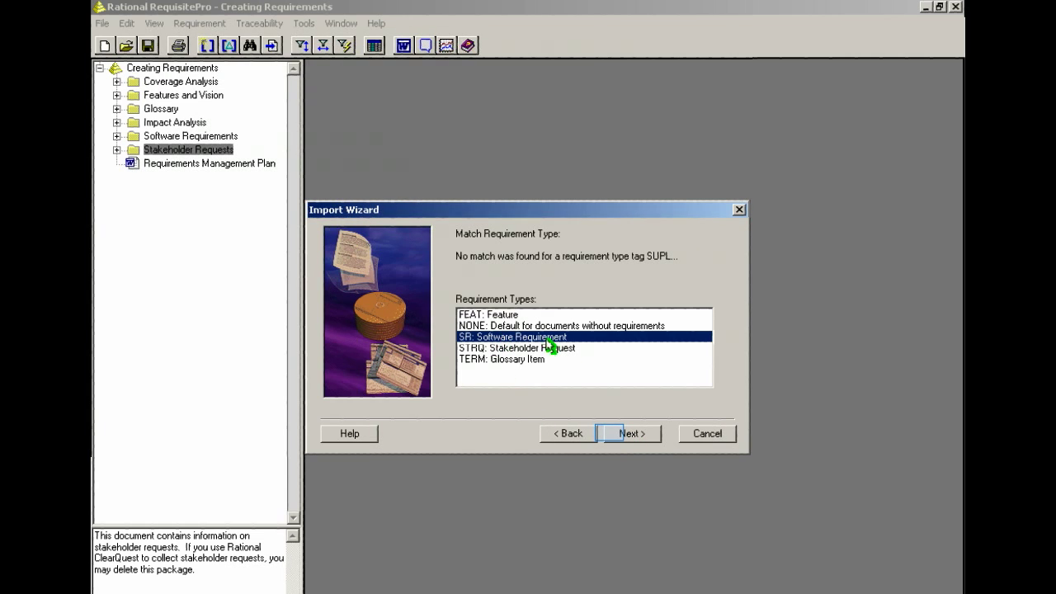
pyautogui.click(631, 432)
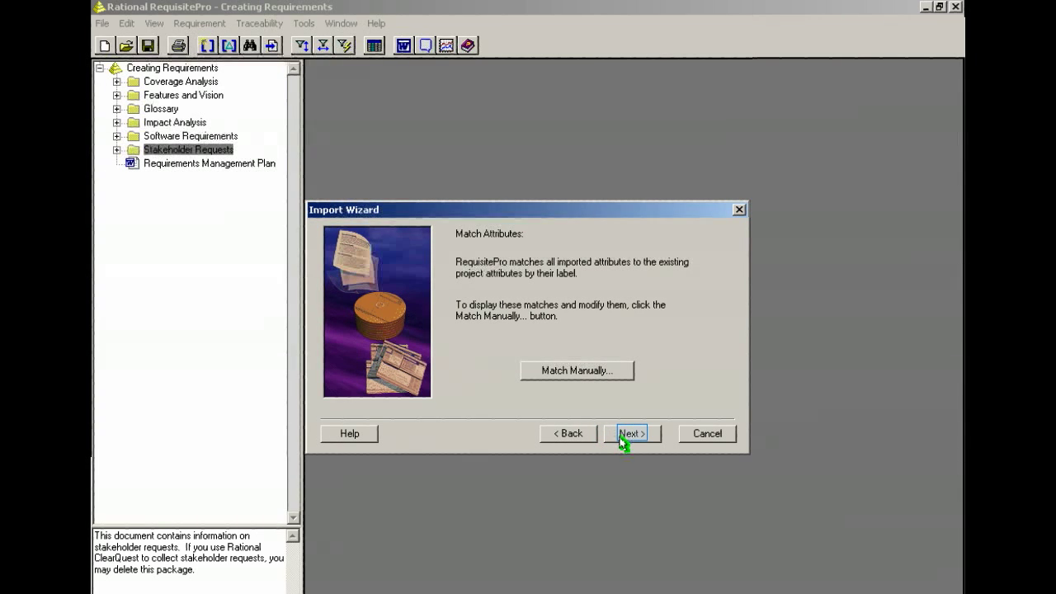
pyautogui.click(631, 432)
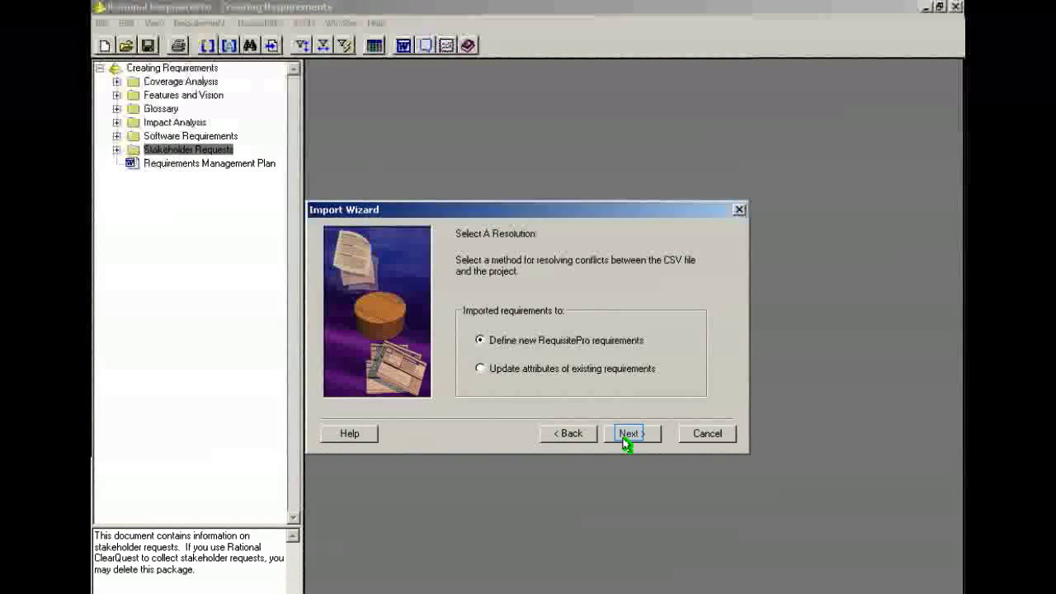
# - Import them as new requirements into the current project database and commit
pyautogui.click(631, 433)
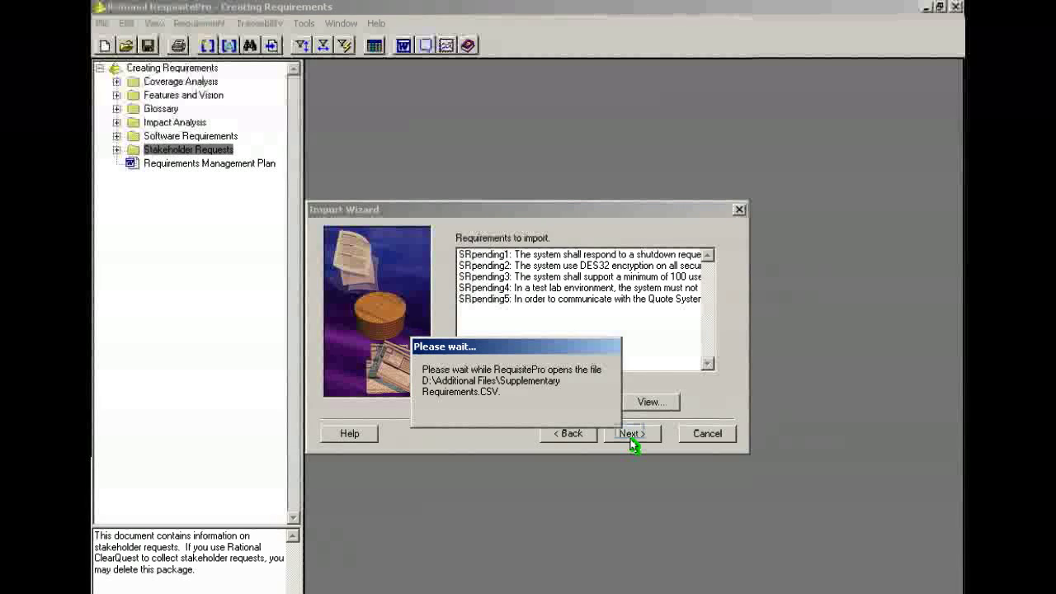
pyautogui.click(631, 433)
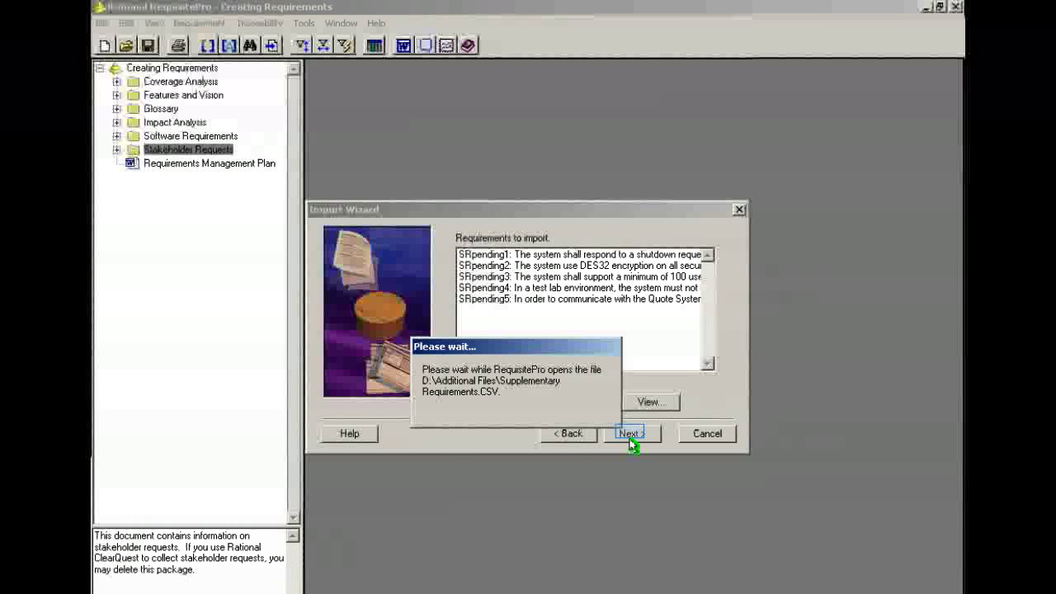
pyautogui.click(630, 433)
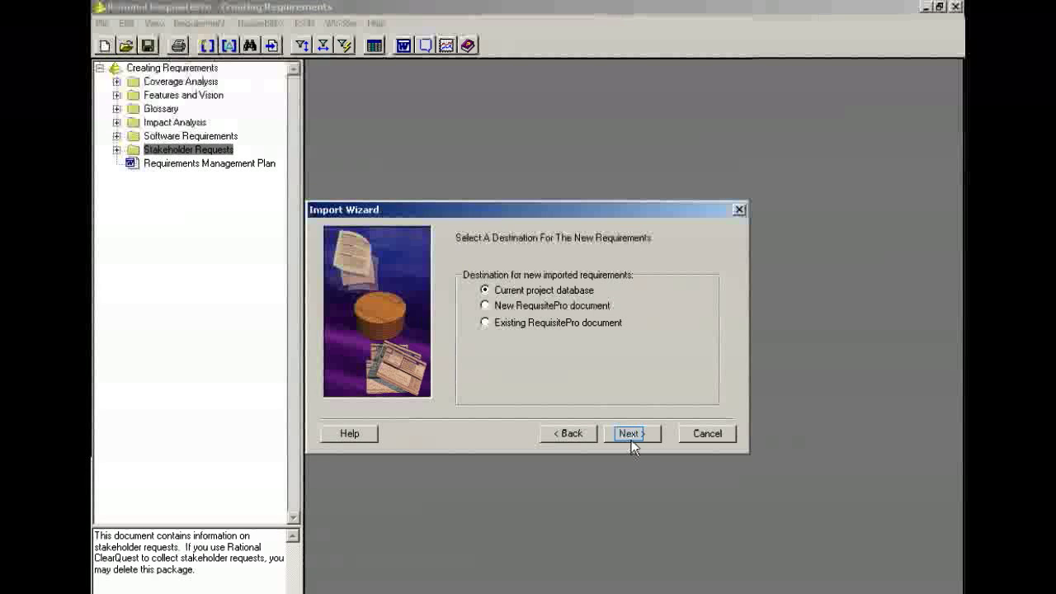
pyautogui.click(634, 433)
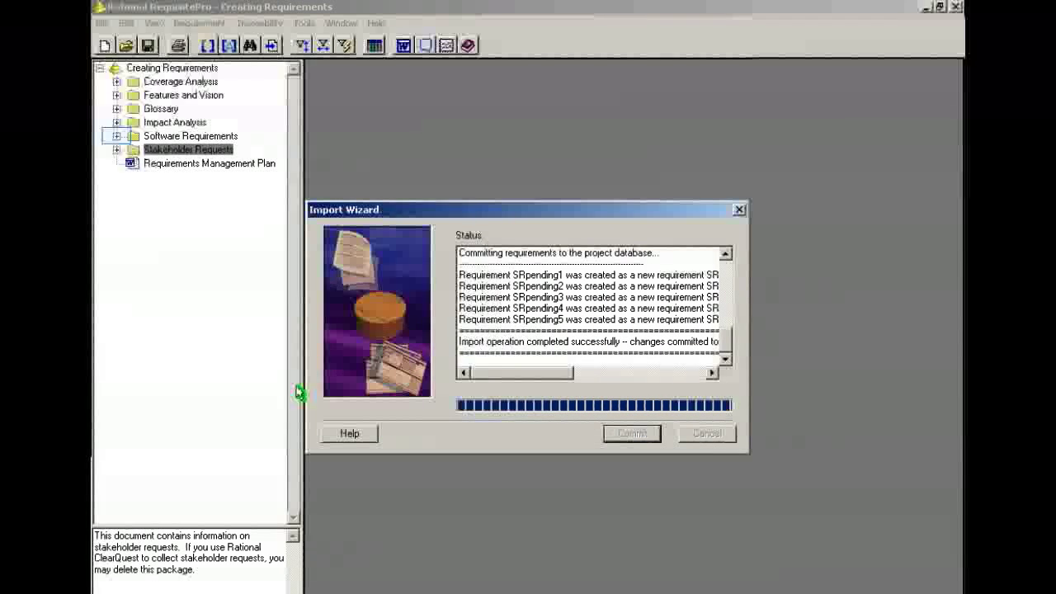
pyautogui.moveTo(119, 185)
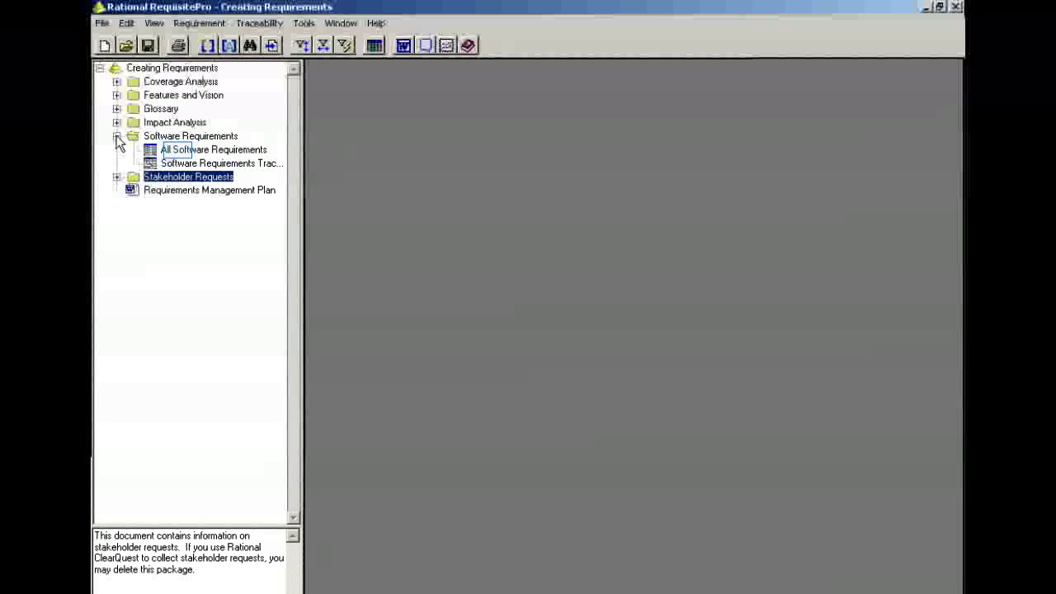
# - Review SR1–SR5 in the All Software Requirements view, then close it
pyautogui.click(215, 148)
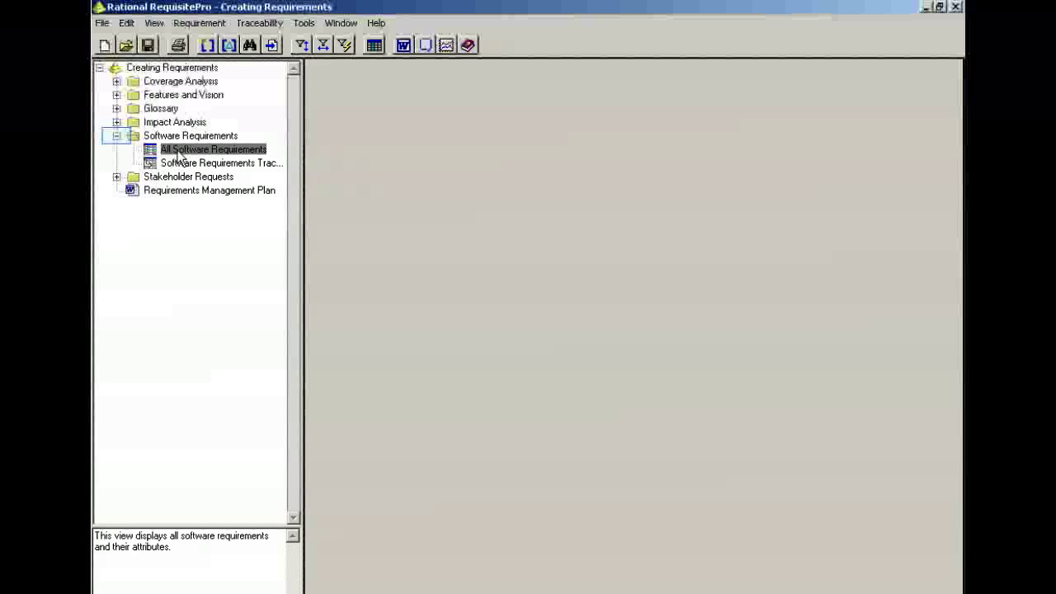
pyautogui.doubleClick(213, 148)
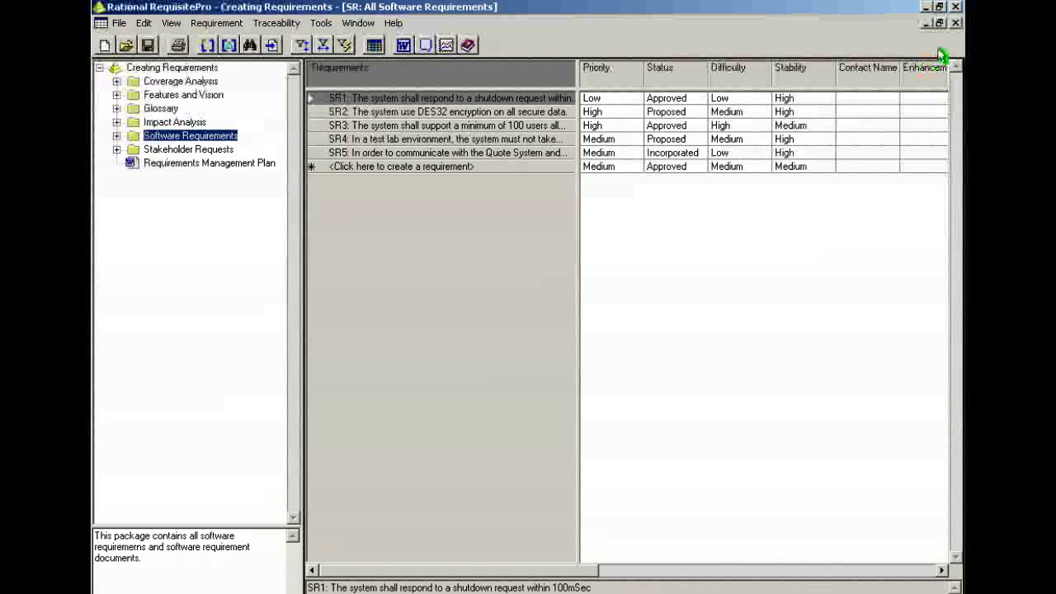
pyautogui.click(957, 23)
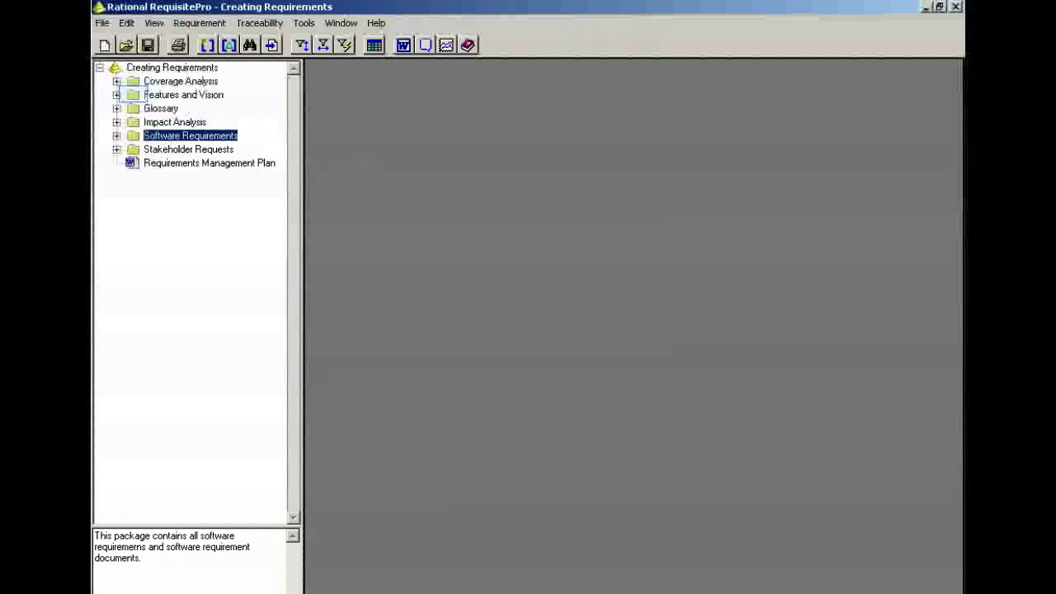
# - Select the Features and Vision package and bring up the File menu
pyautogui.click(184, 95)
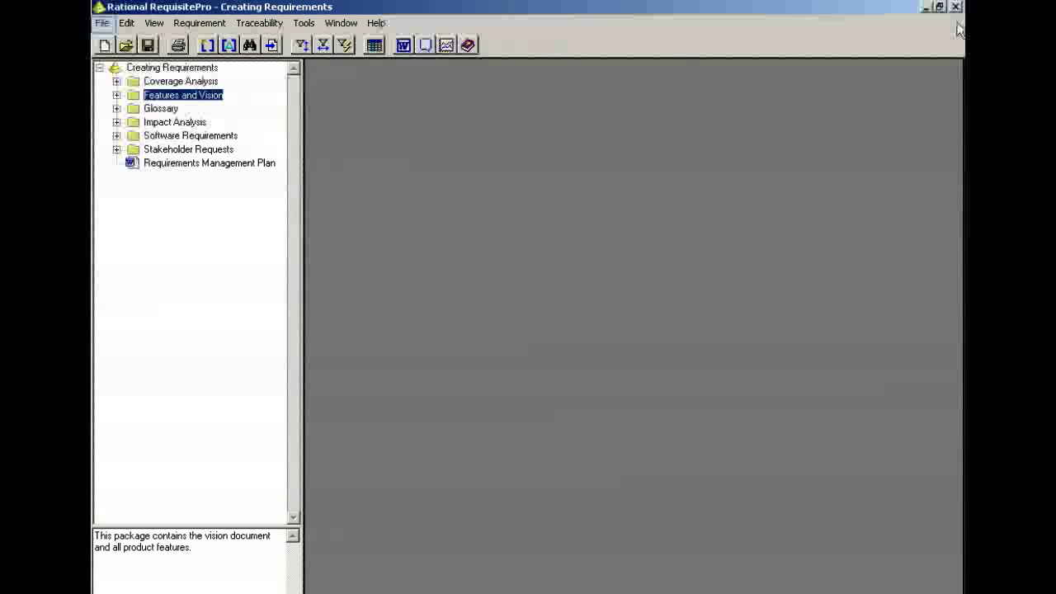
pyautogui.click(103, 23)
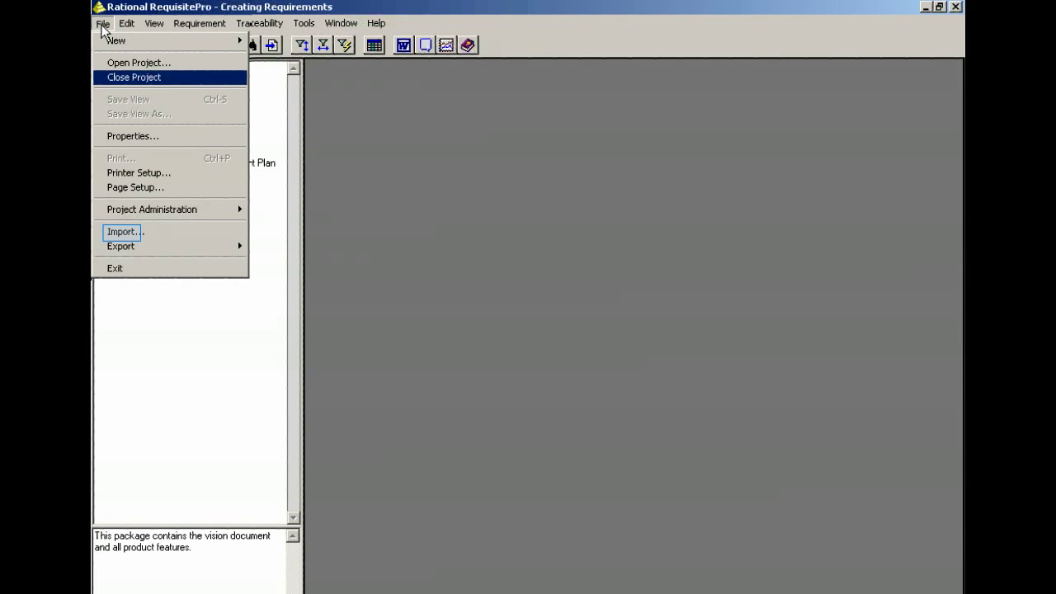
pyautogui.moveTo(124, 238)
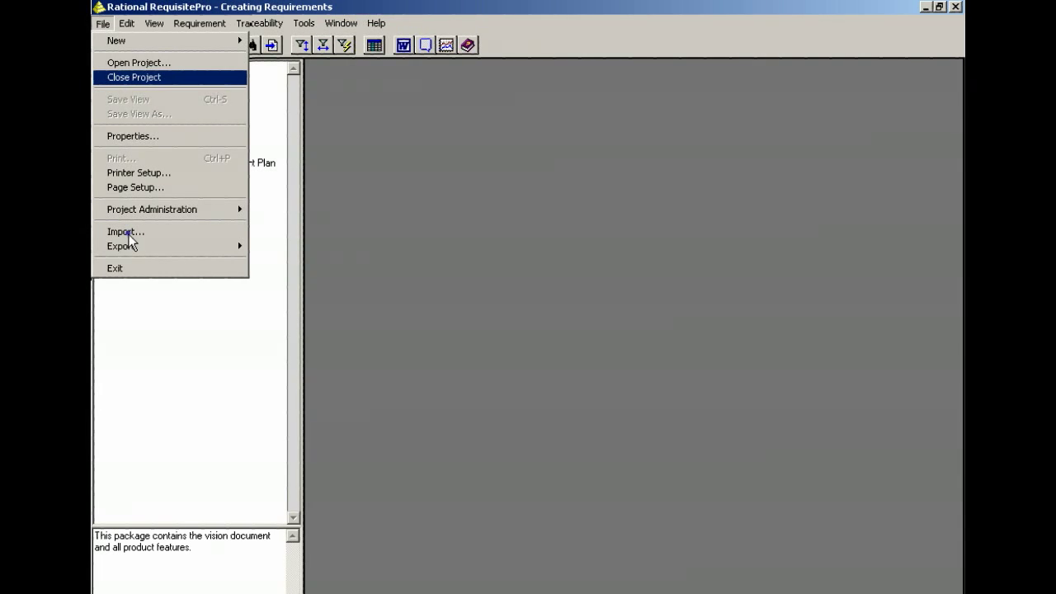
# - Start an import from a Microsoft Word document with Vision.doc as the source
pyautogui.click(126, 231)
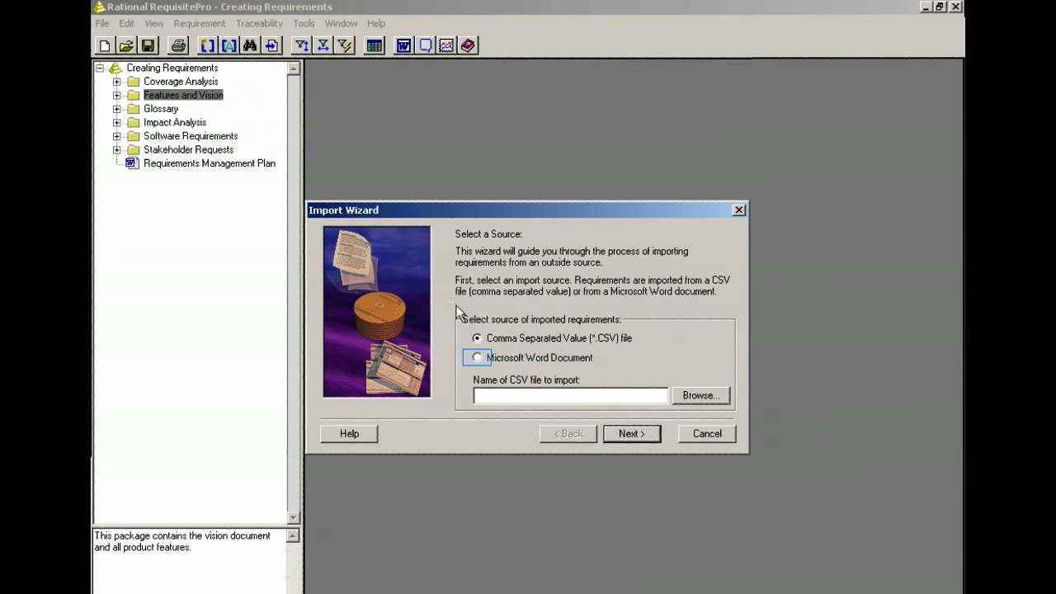
pyautogui.click(477, 356)
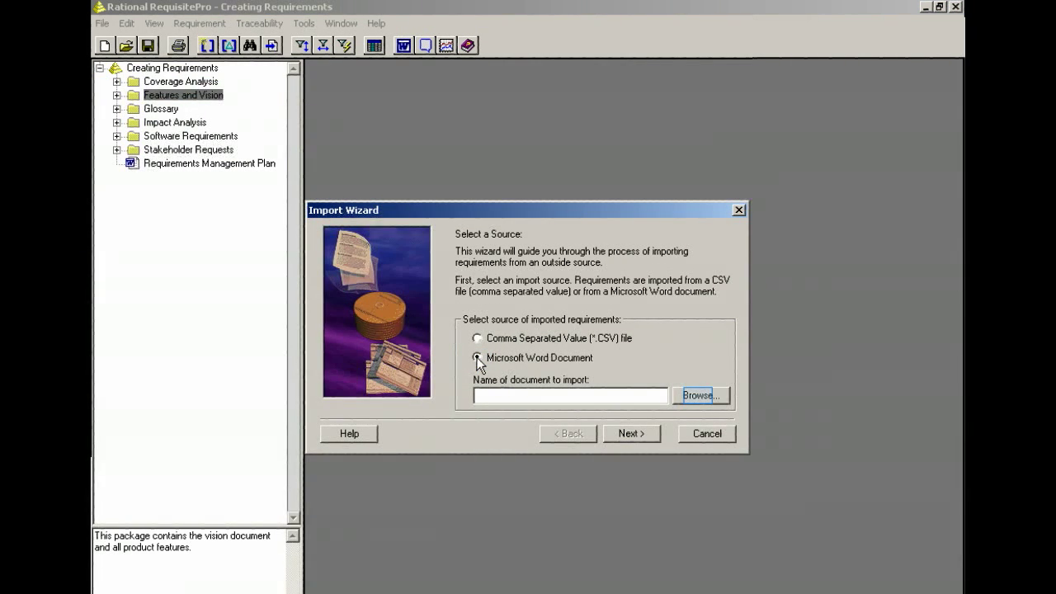
pyautogui.click(477, 357)
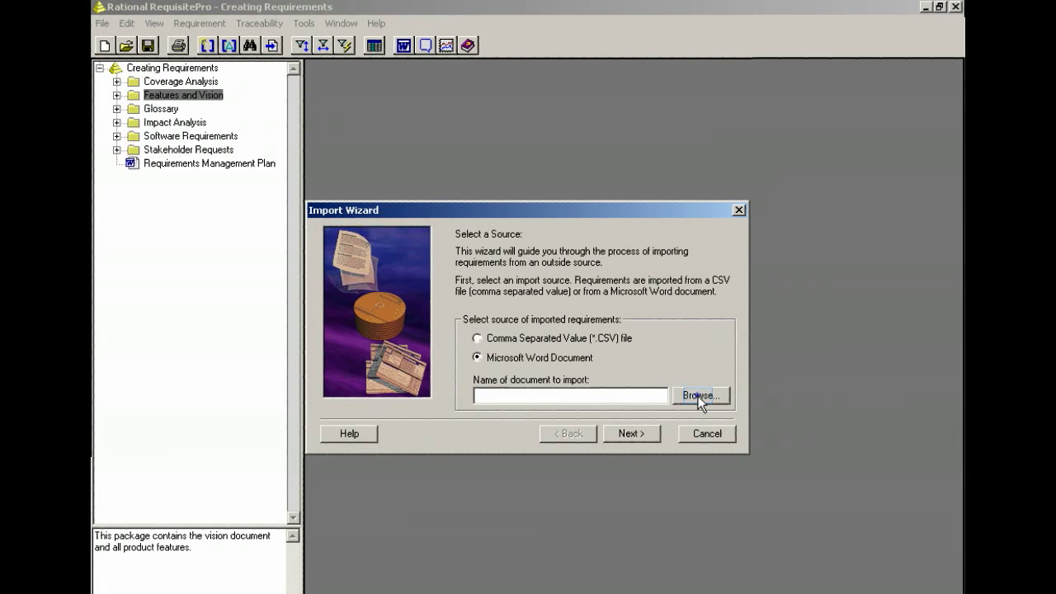
pyautogui.click(699, 396)
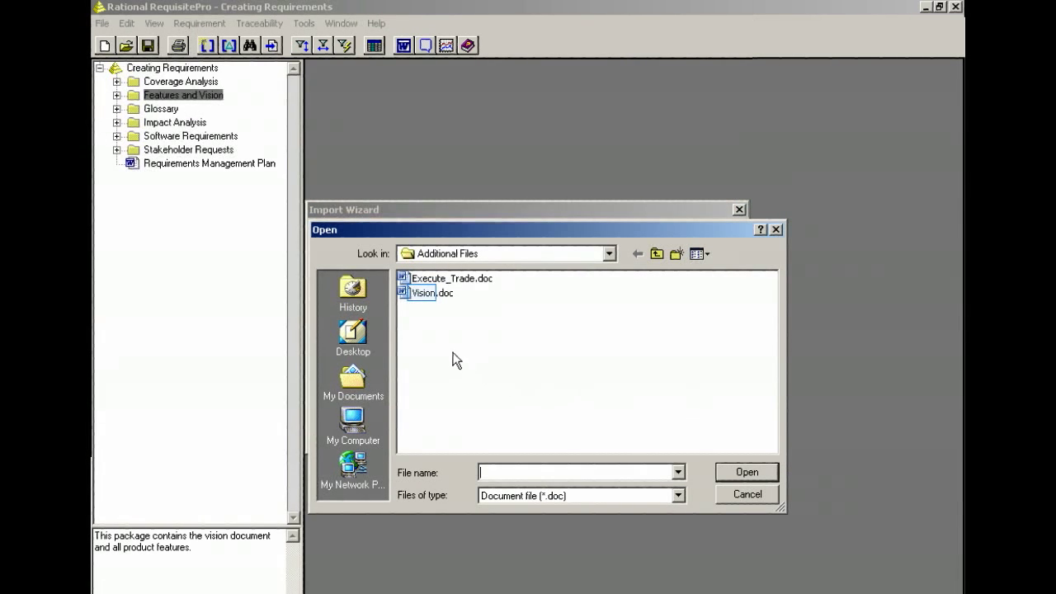
pyautogui.click(432, 294)
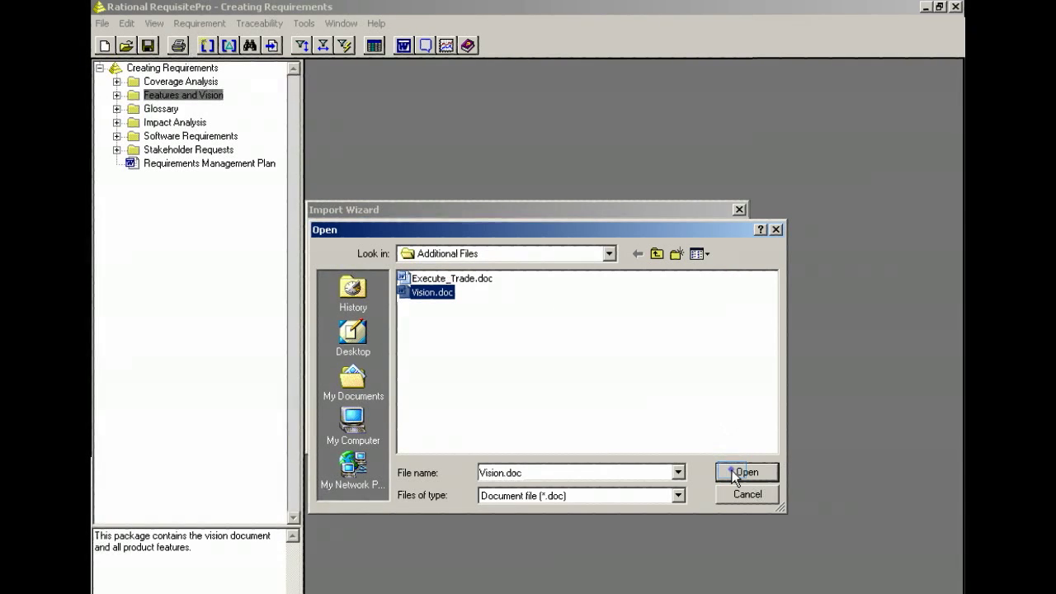
pyautogui.click(746, 472)
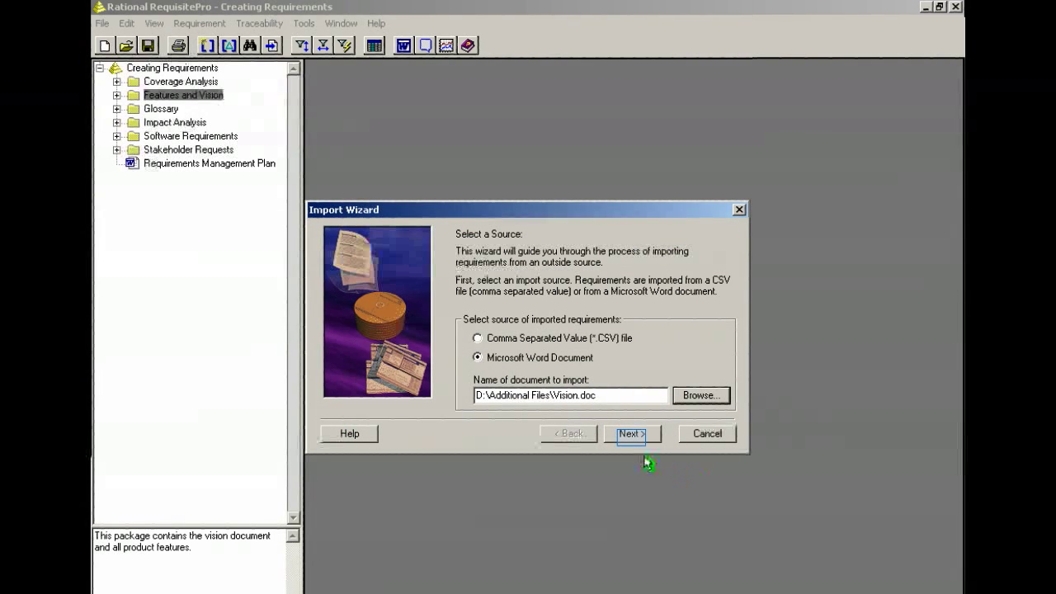
pyautogui.click(631, 433)
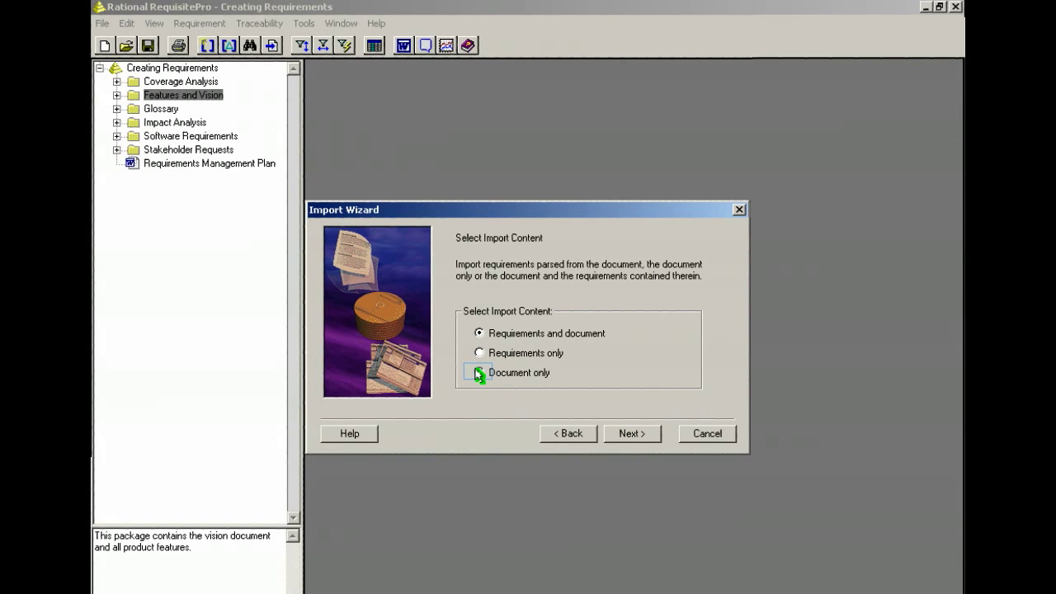
# - Import Vision.doc as document only, typed Vision, into the Features and Vision package
pyautogui.click(478, 373)
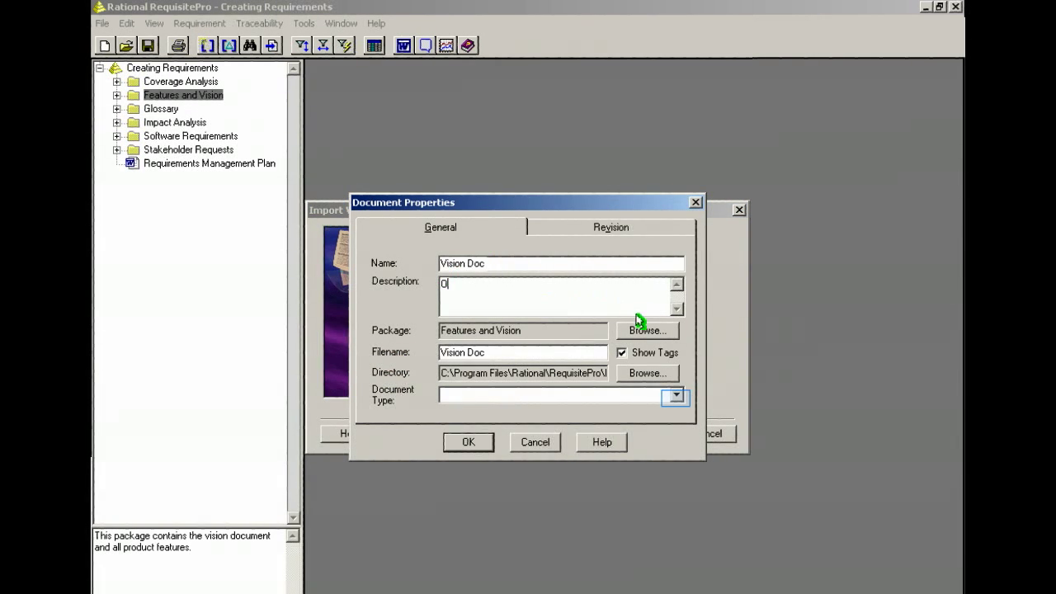
pyautogui.click(675, 396)
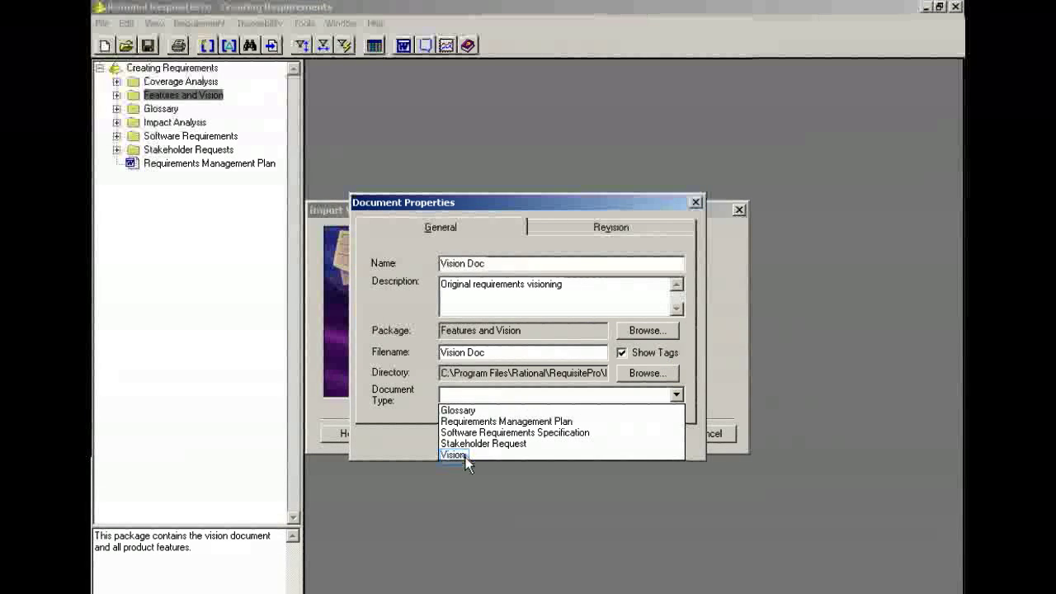
pyautogui.click(453, 455)
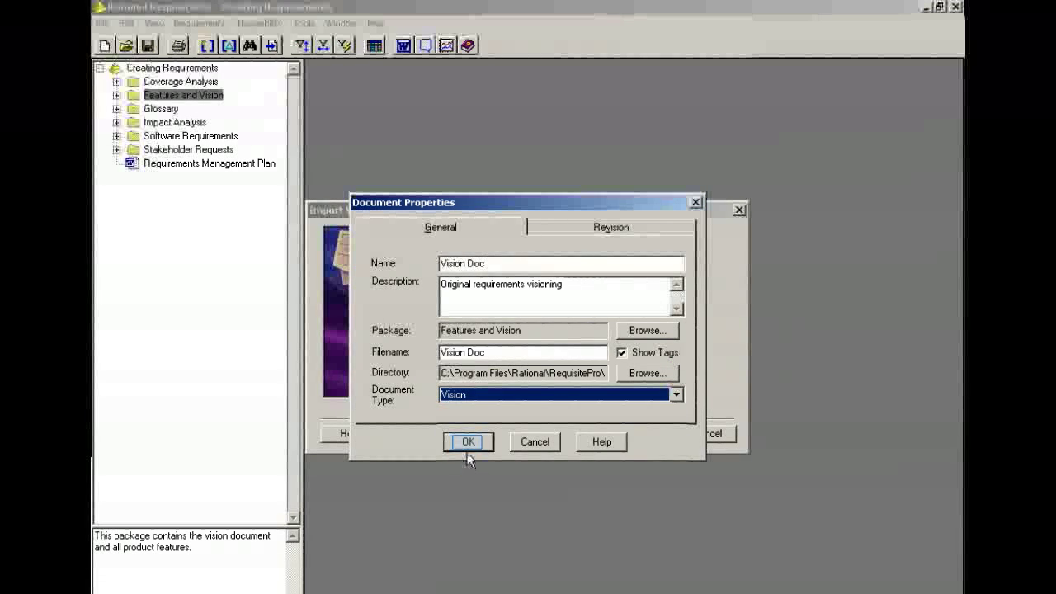
pyautogui.click(468, 442)
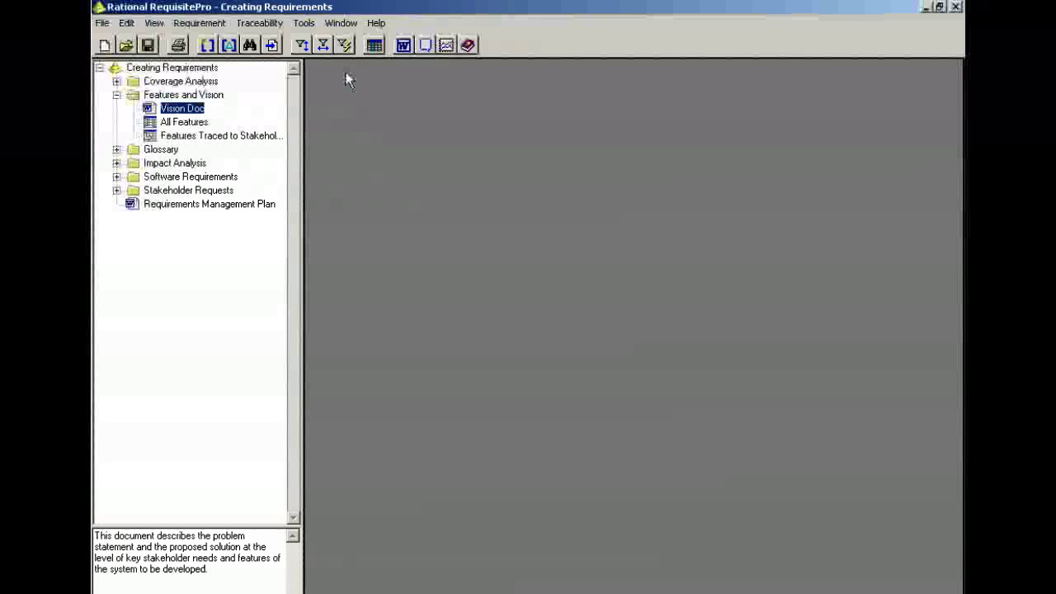
pyautogui.moveTo(198, 94)
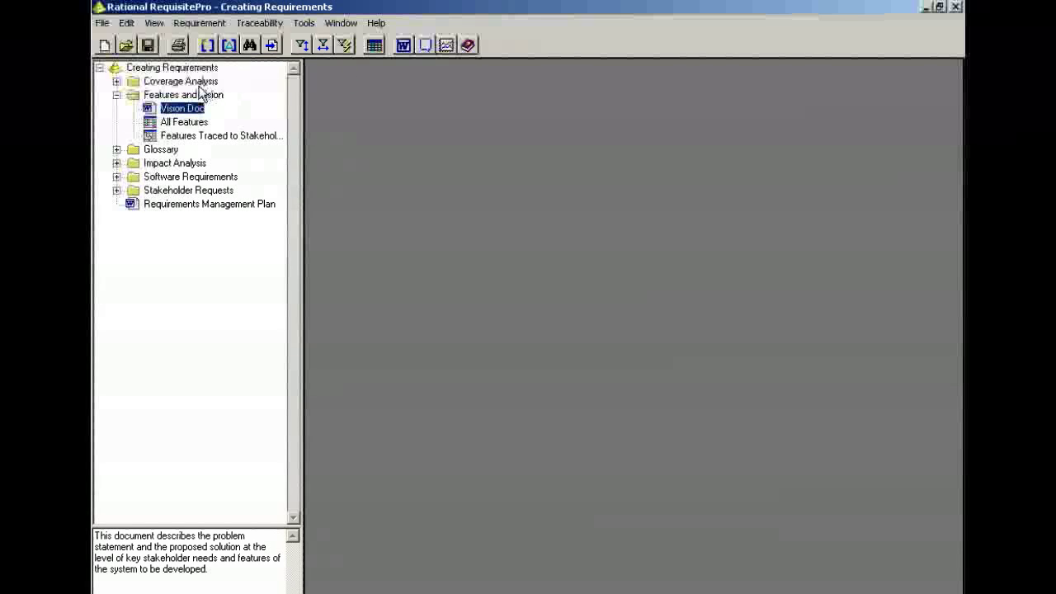
# - Show the empty All Features list and select the Software Requirements package as the import destination
pyautogui.doubleClick(185, 122)
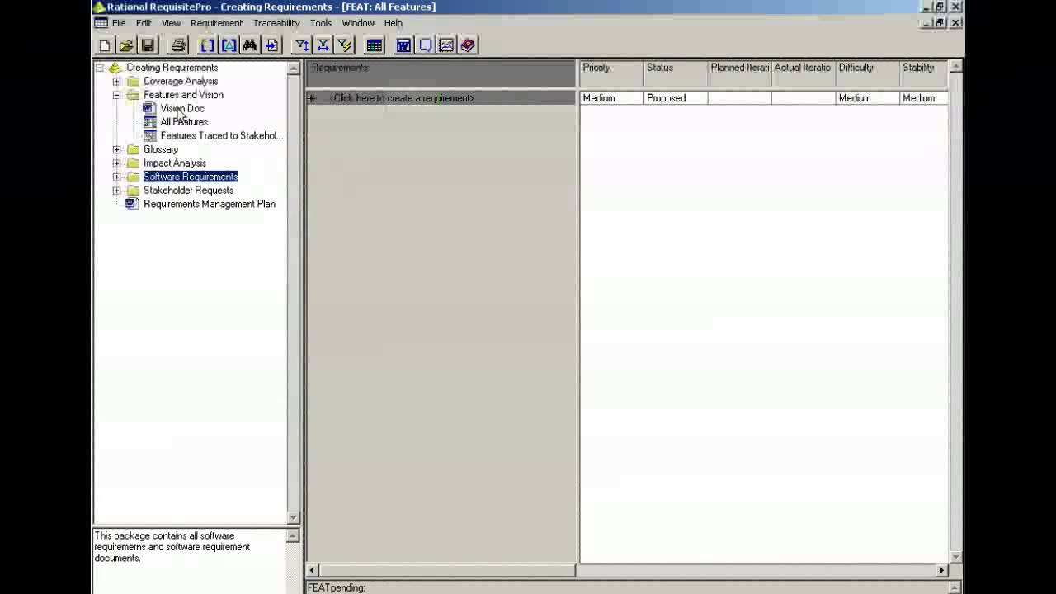
pyautogui.click(412, 97)
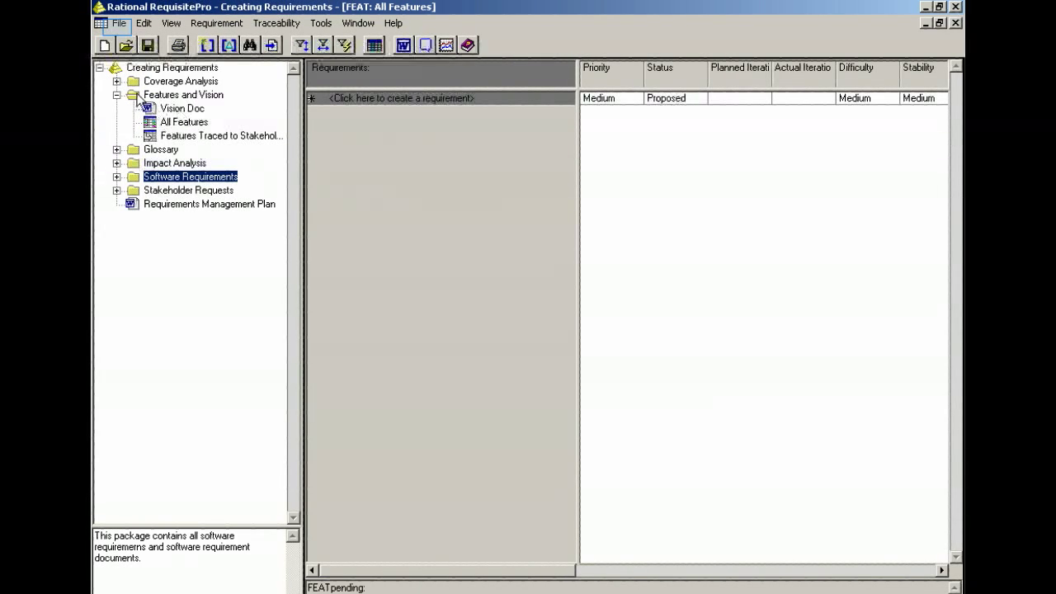
pyautogui.click(119, 23)
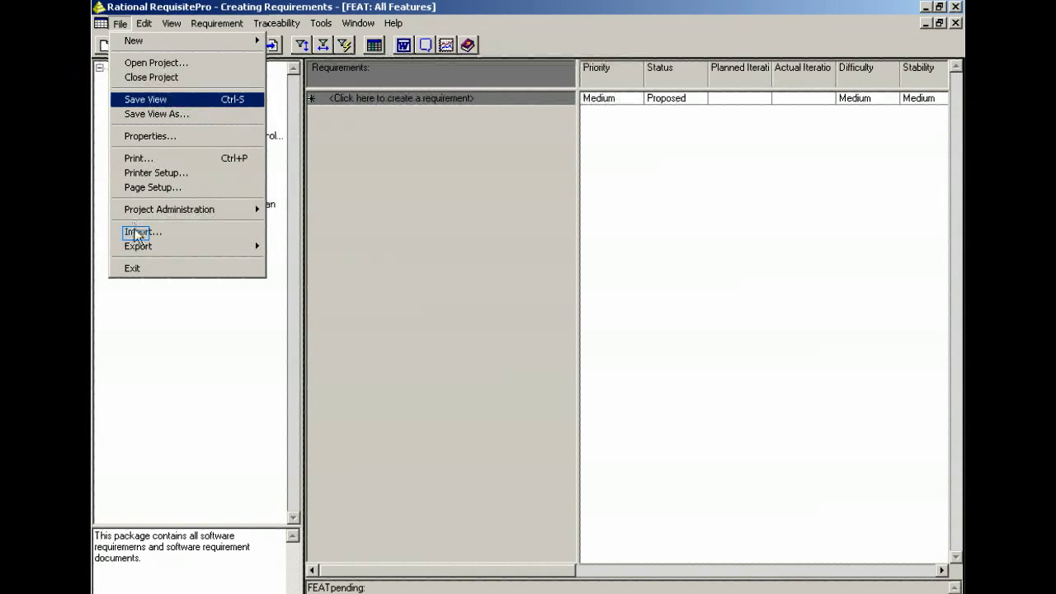
# - Start the Import wizard with a Microsoft Word Document source and load Execute_Trade.doc
pyautogui.click(142, 231)
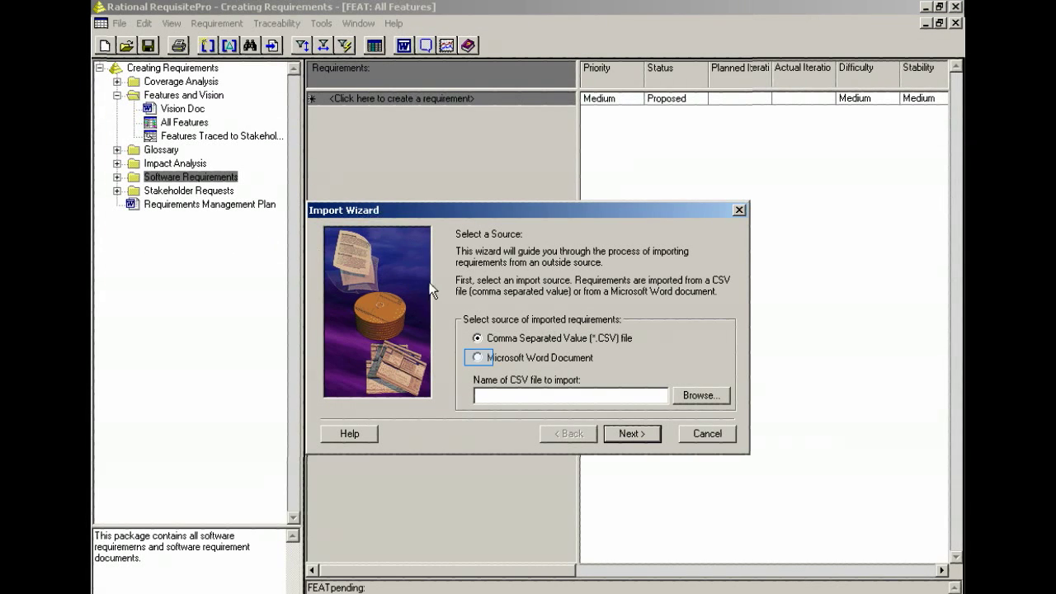
pyautogui.click(477, 357)
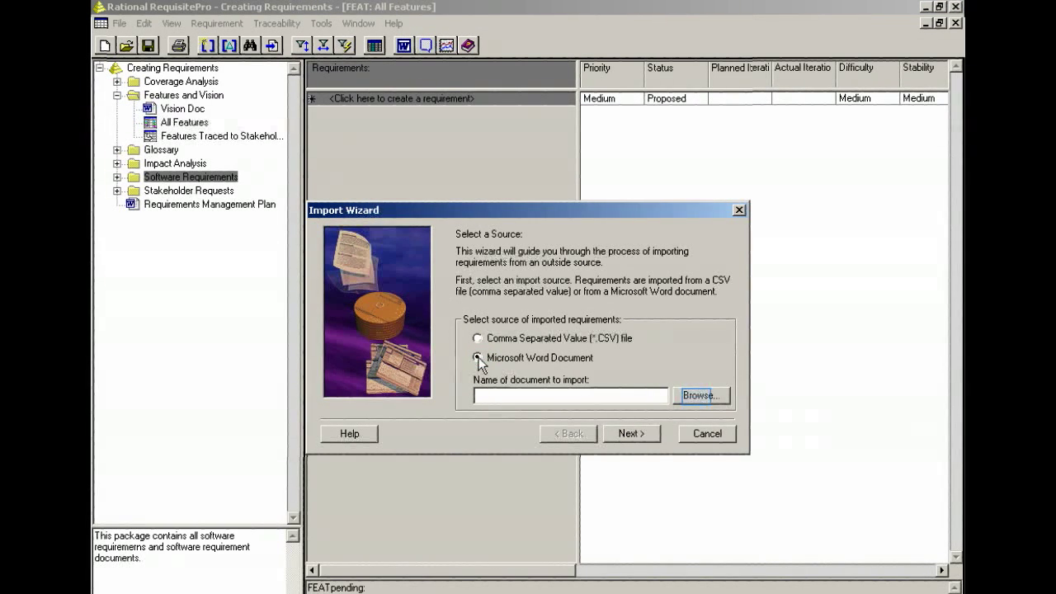
pyautogui.click(477, 357)
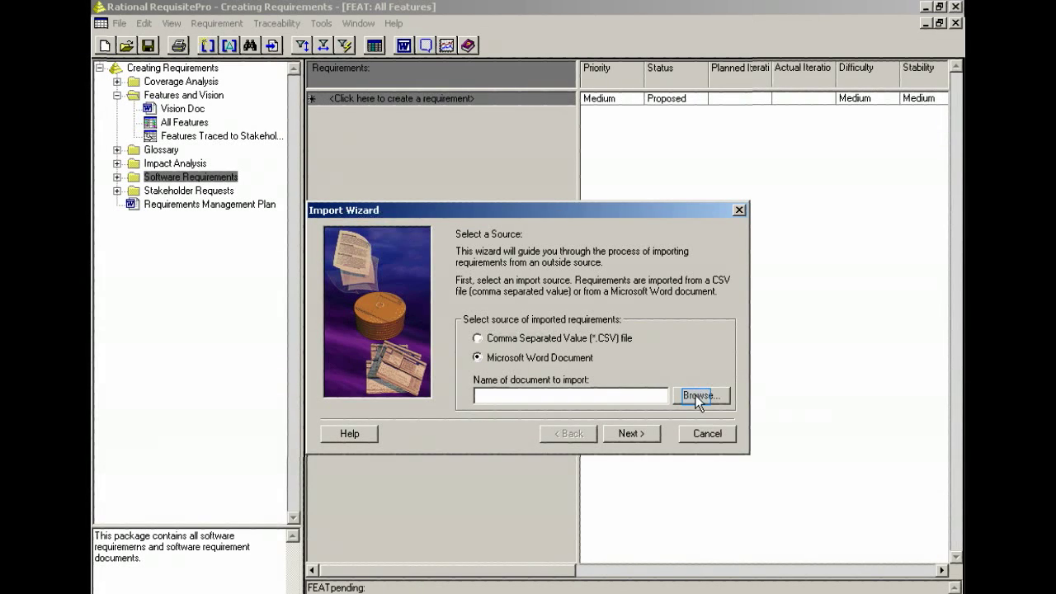
pyautogui.click(700, 396)
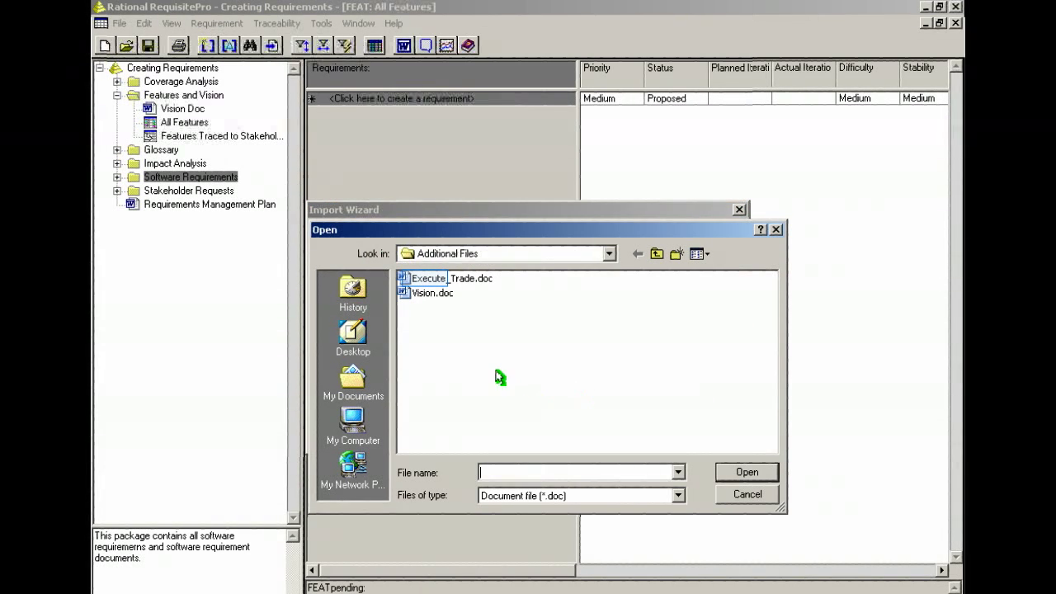
pyautogui.click(453, 278)
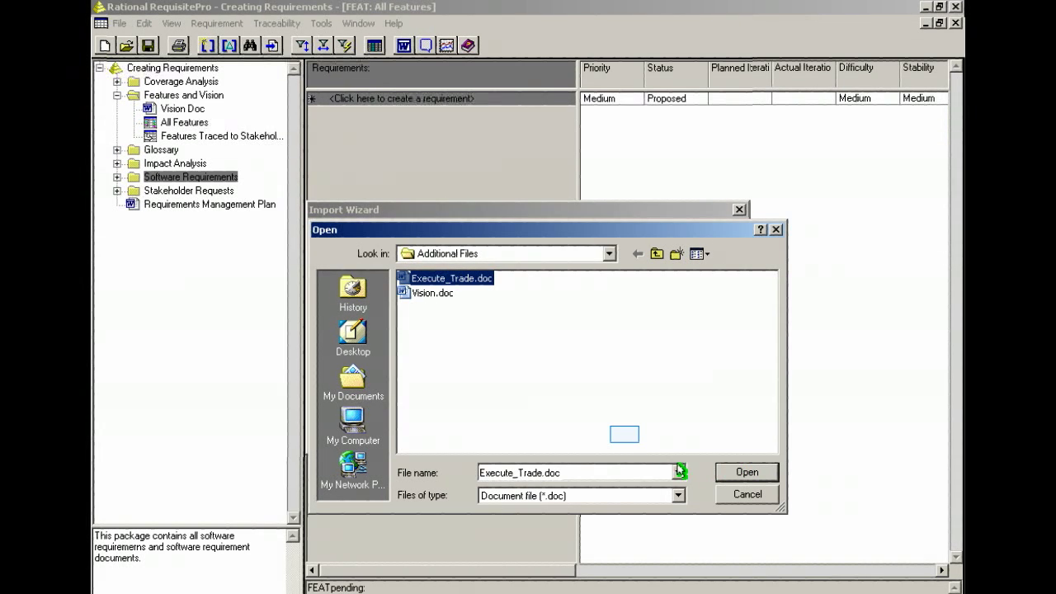
pyautogui.click(746, 472)
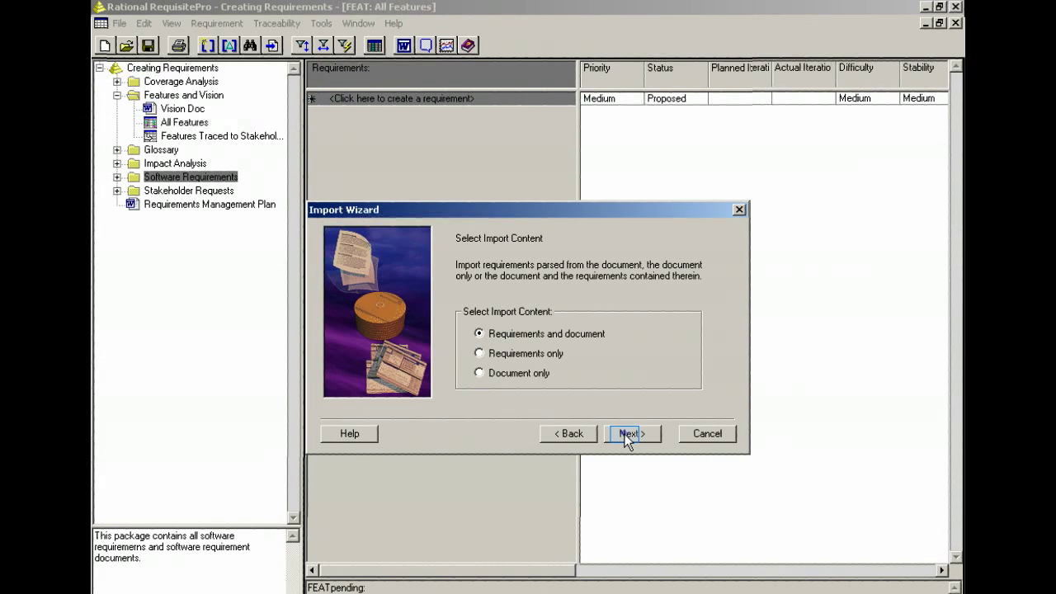
# - Import requirements and document as Trade Reqs, type Software Requirements Specification, keeping formatting and keyword parsing
pyautogui.click(627, 433)
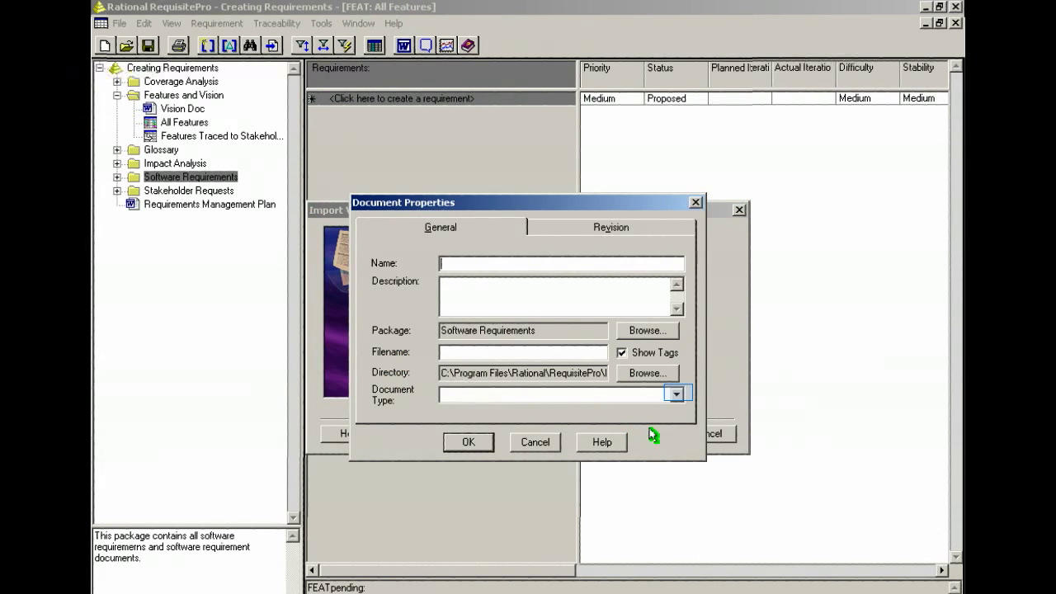
pyautogui.click(677, 393)
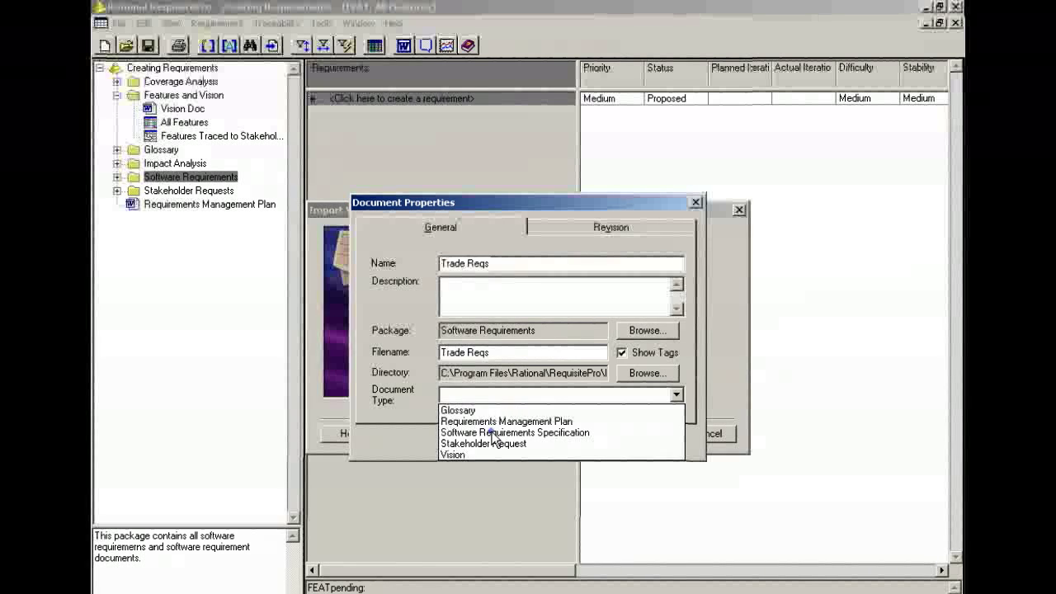
pyautogui.click(515, 433)
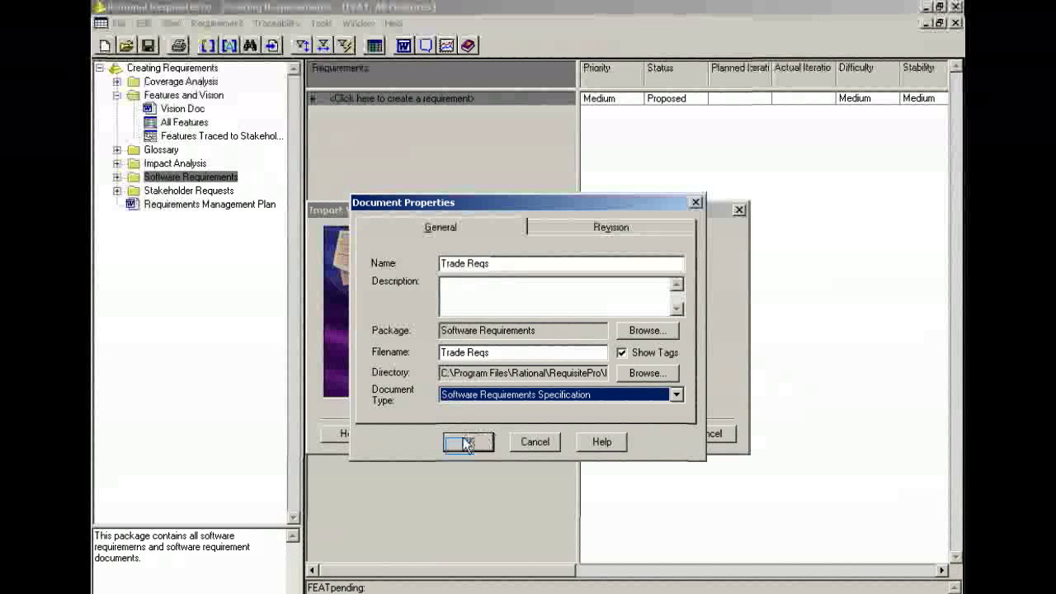
pyautogui.click(469, 442)
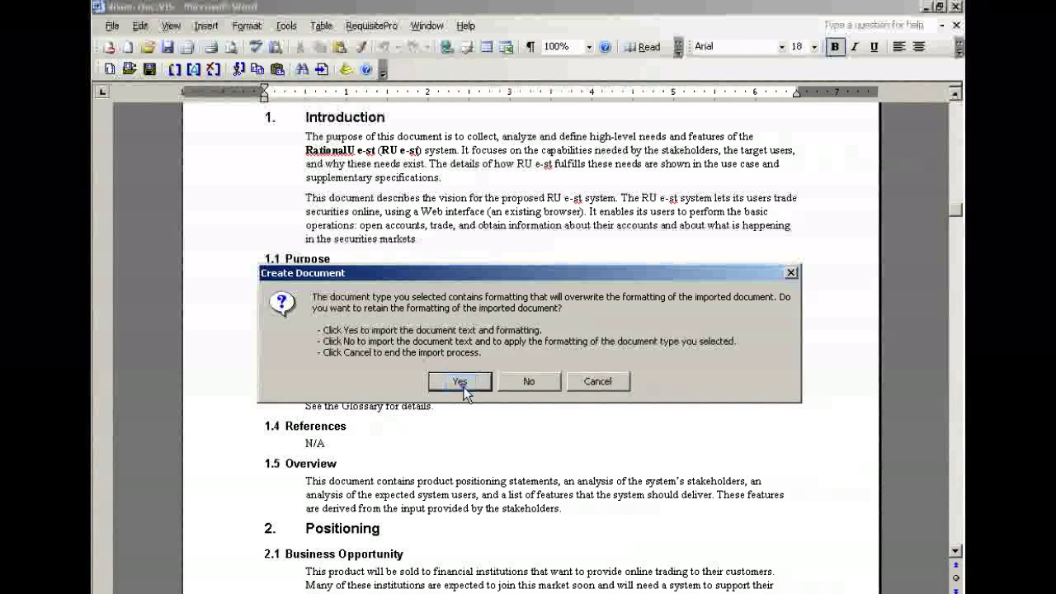
pyautogui.click(459, 381)
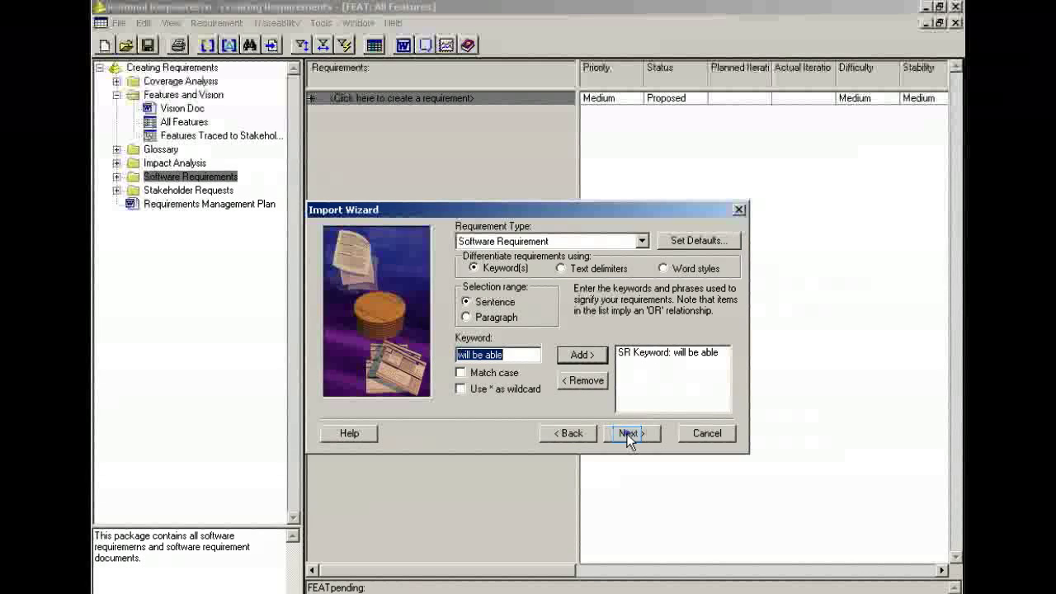
pyautogui.click(631, 433)
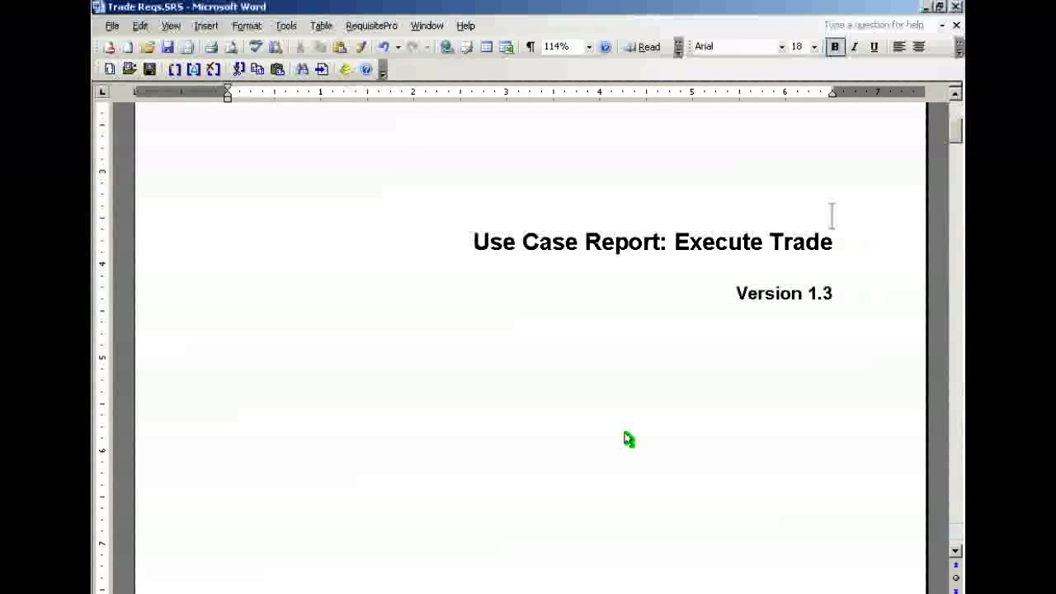
pyautogui.moveTo(914, 478)
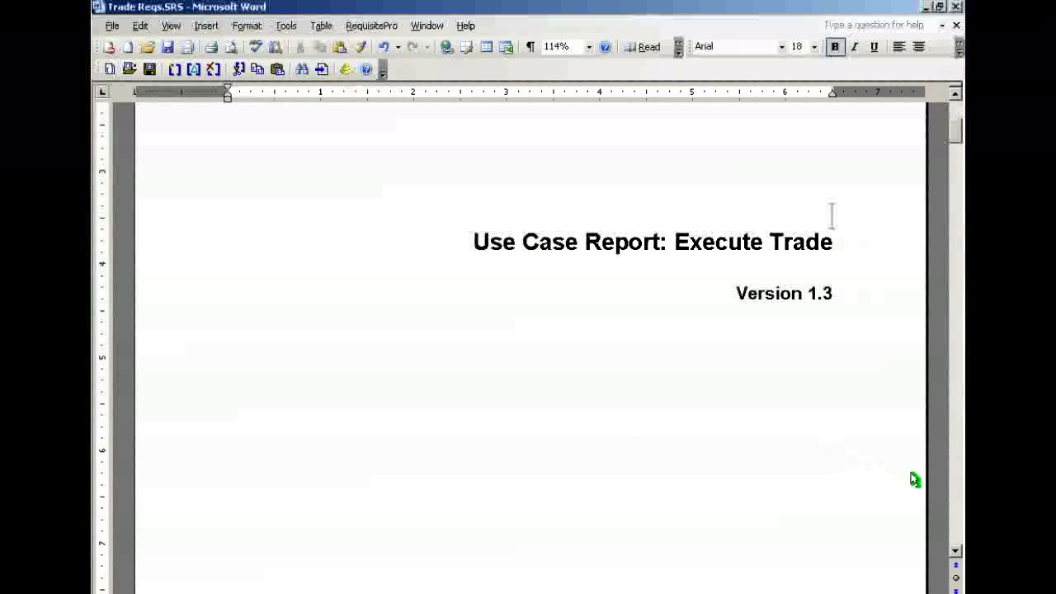
# - Tag the brief description and basic-flow step headings as pending requirements SRpending1 through SRpending5
pyautogui.scroll(-3)
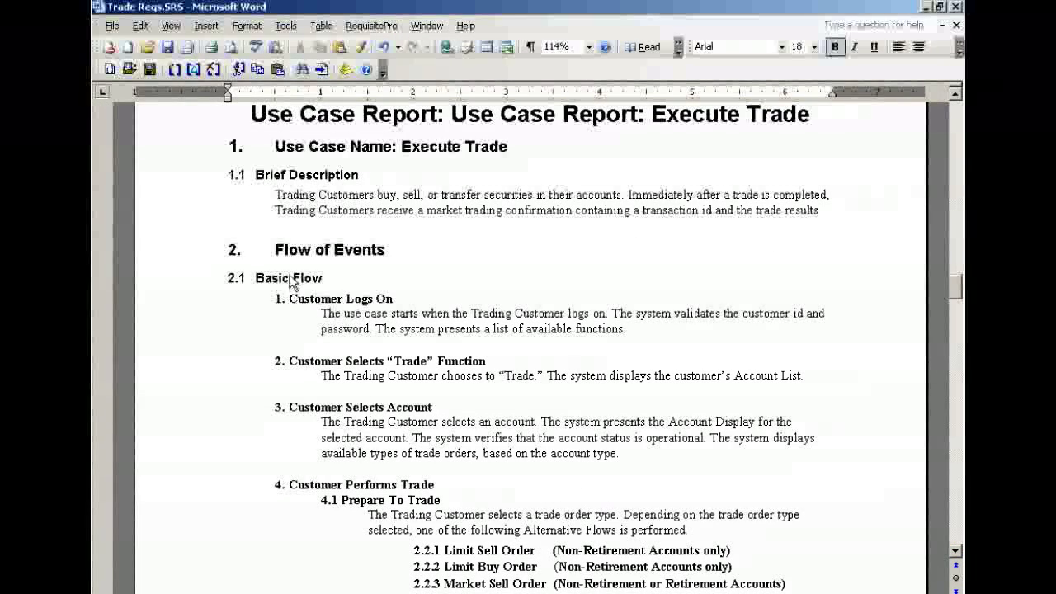
pyautogui.moveTo(275, 195); pyautogui.dragTo(439, 195)
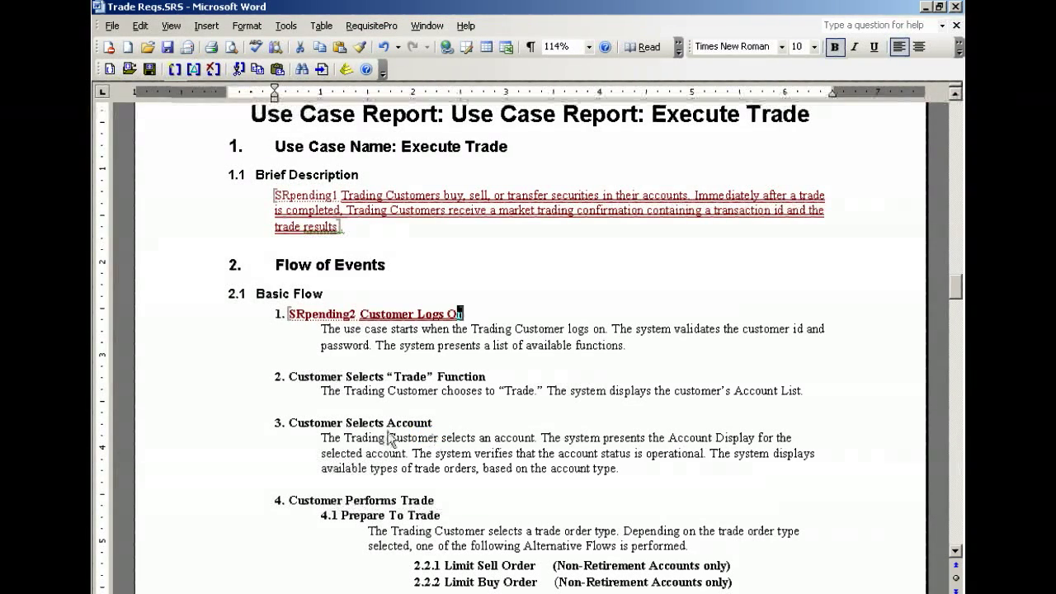
pyautogui.doubleClick(386, 376)
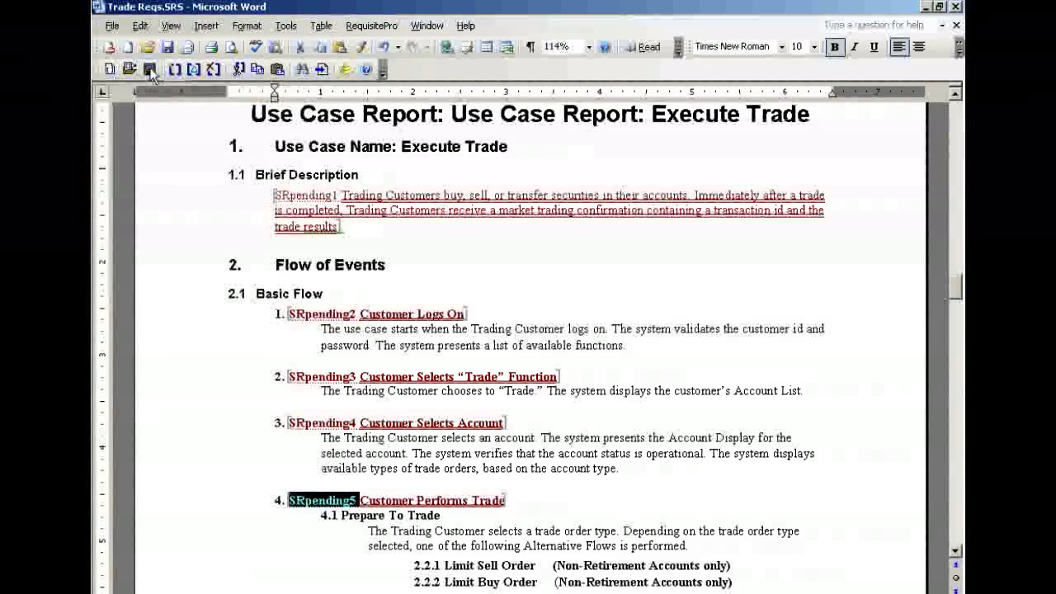
# - List all software requirements including new SR6–SR10 and leave SR1's properties unchanged
pyautogui.scroll(-3)
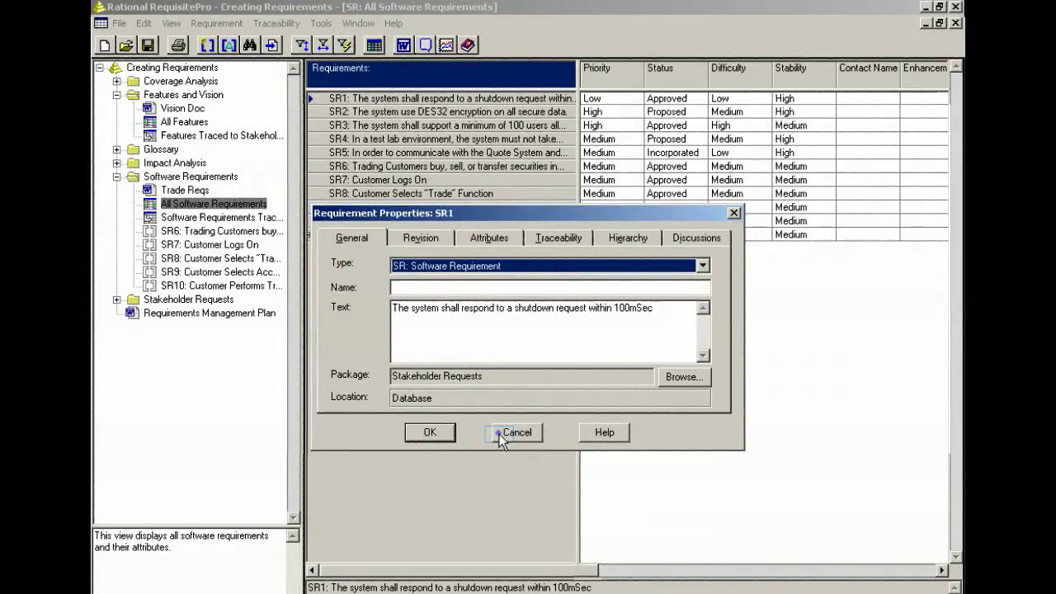
pyautogui.click(515, 432)
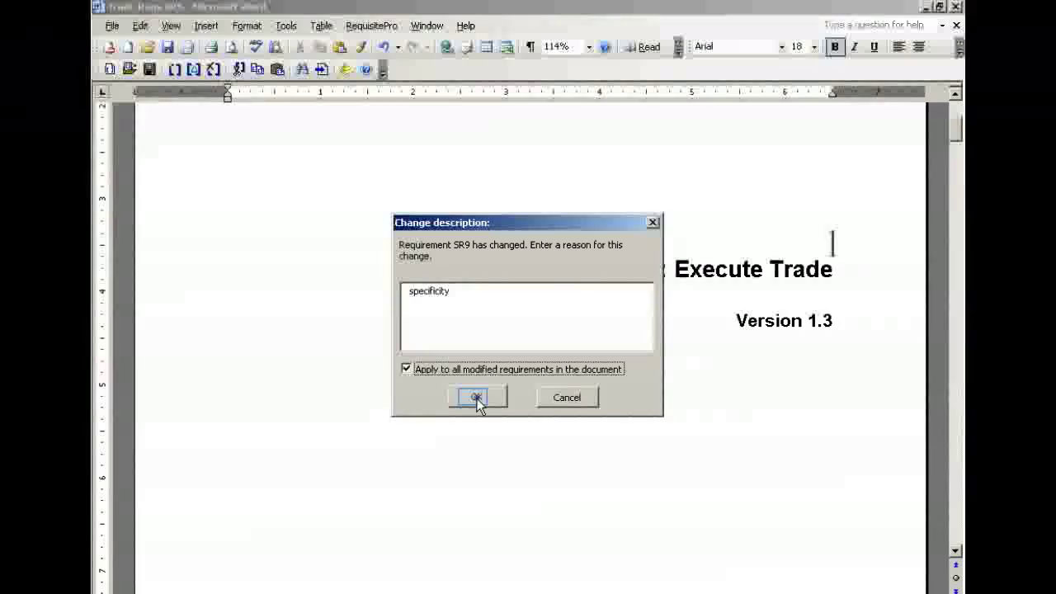
# - Commit 'specificity' as the change reason applied to SR9 and all modified requirements
pyautogui.click(476, 396)
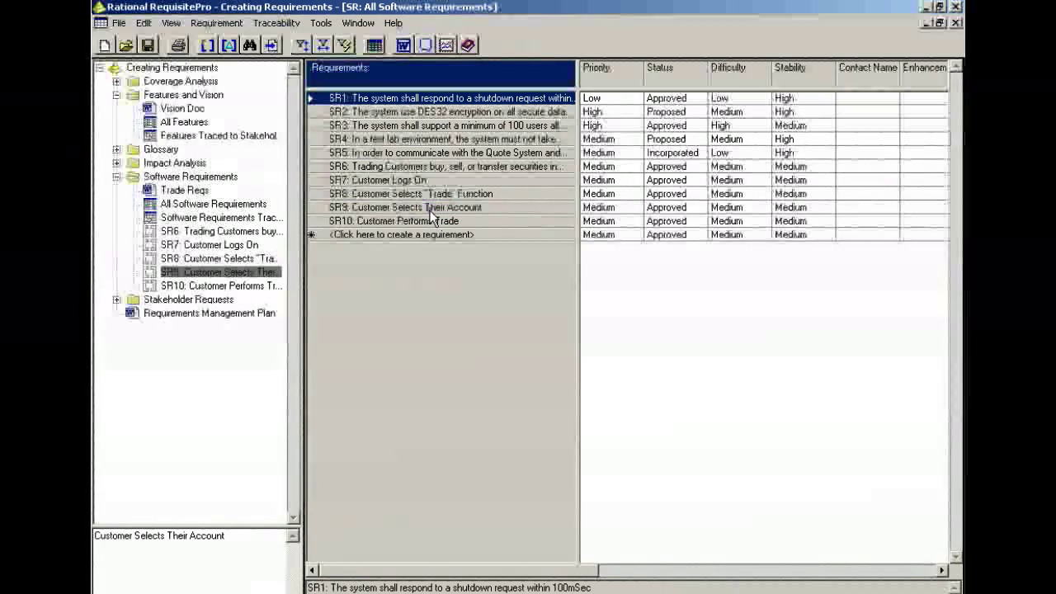
# - Review the updated list, selecting SR7 Customer Logs On beside SR9 'Customer Selects Their Account'
pyautogui.click(380, 180)
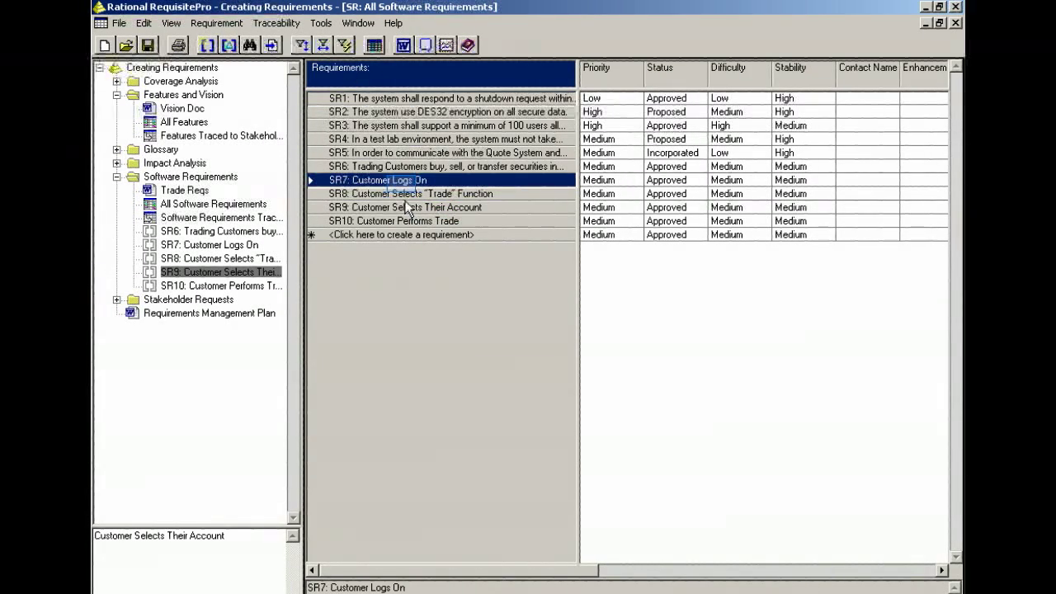